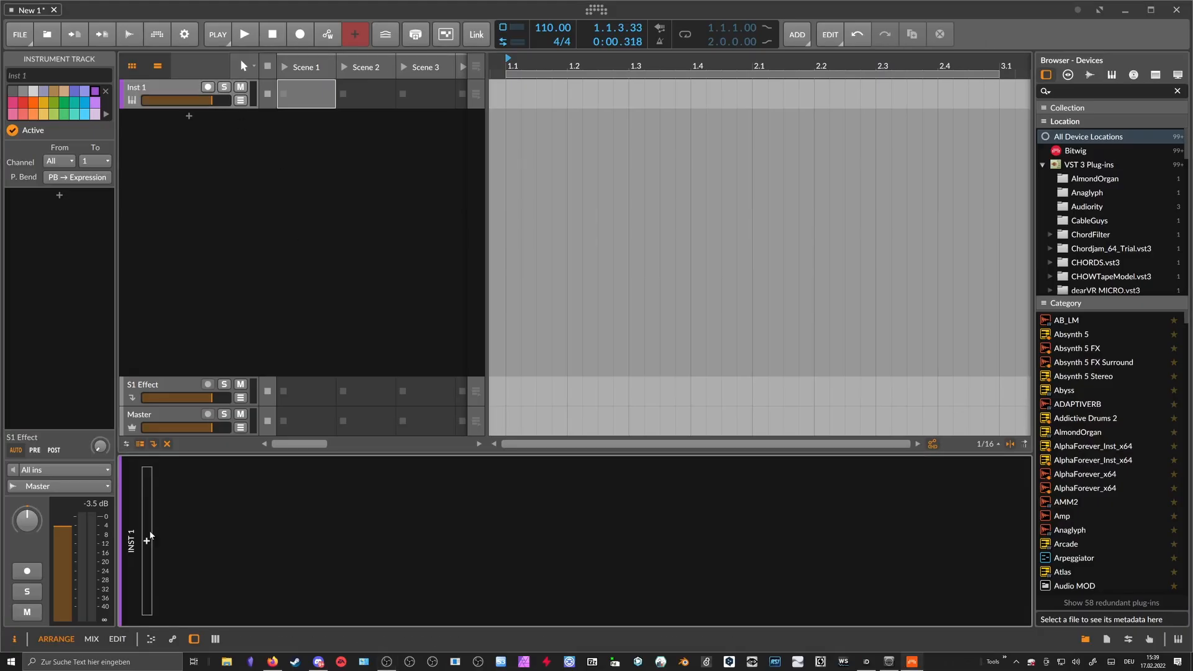
{"action": "mouse_move", "coordinate": [171, 527]}
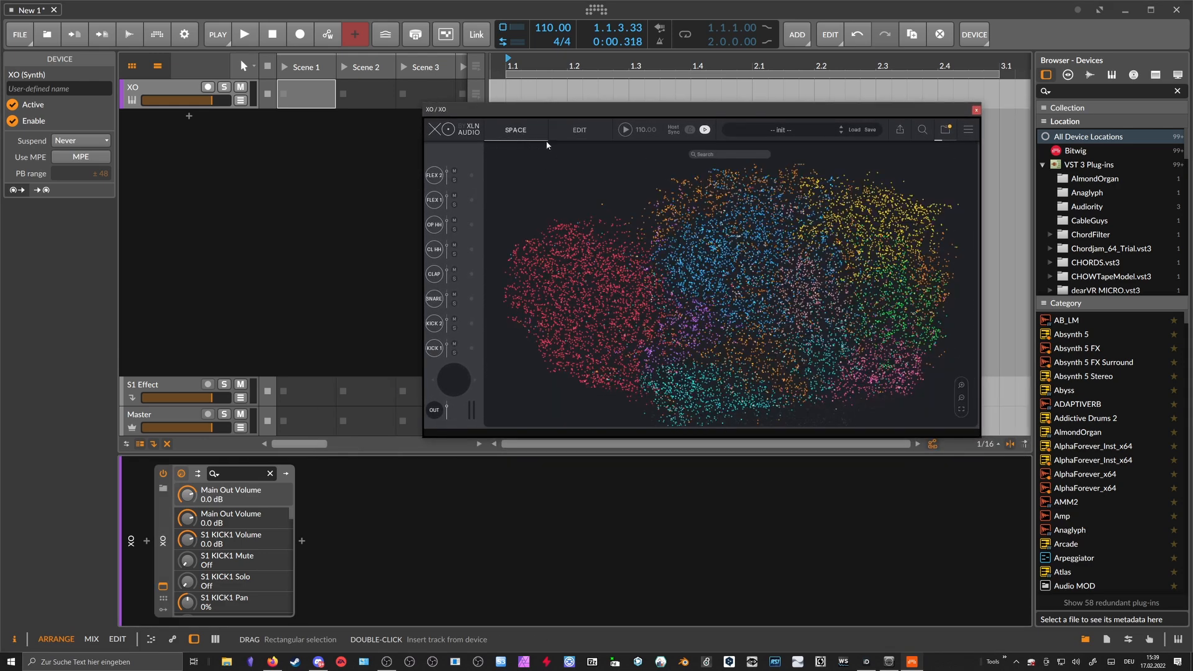
{"action": "mouse_move", "coordinate": [747, 273]}
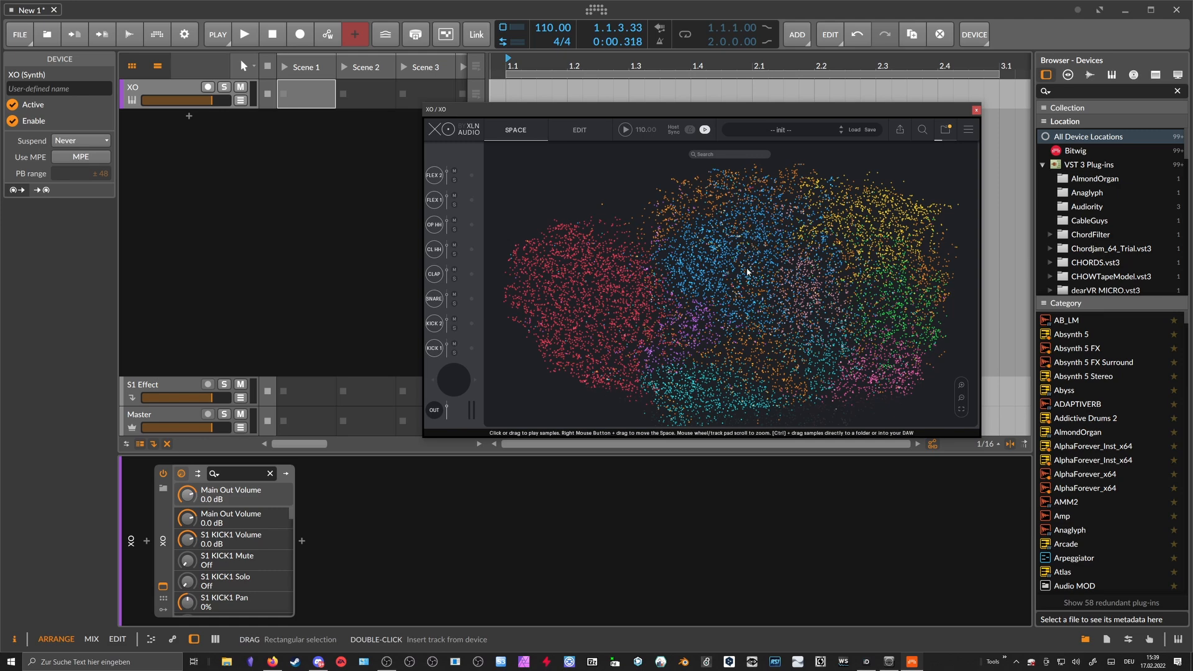
{"action": "mouse_move", "coordinate": [752, 236]}
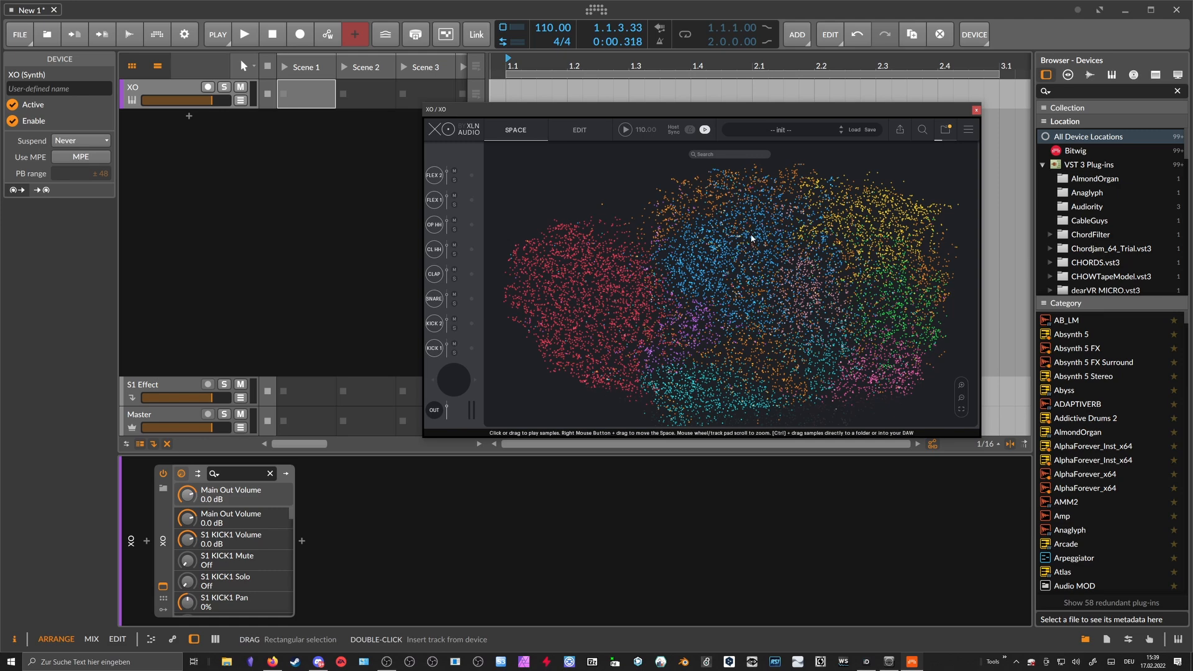
{"action": "mouse_move", "coordinate": [709, 205]}
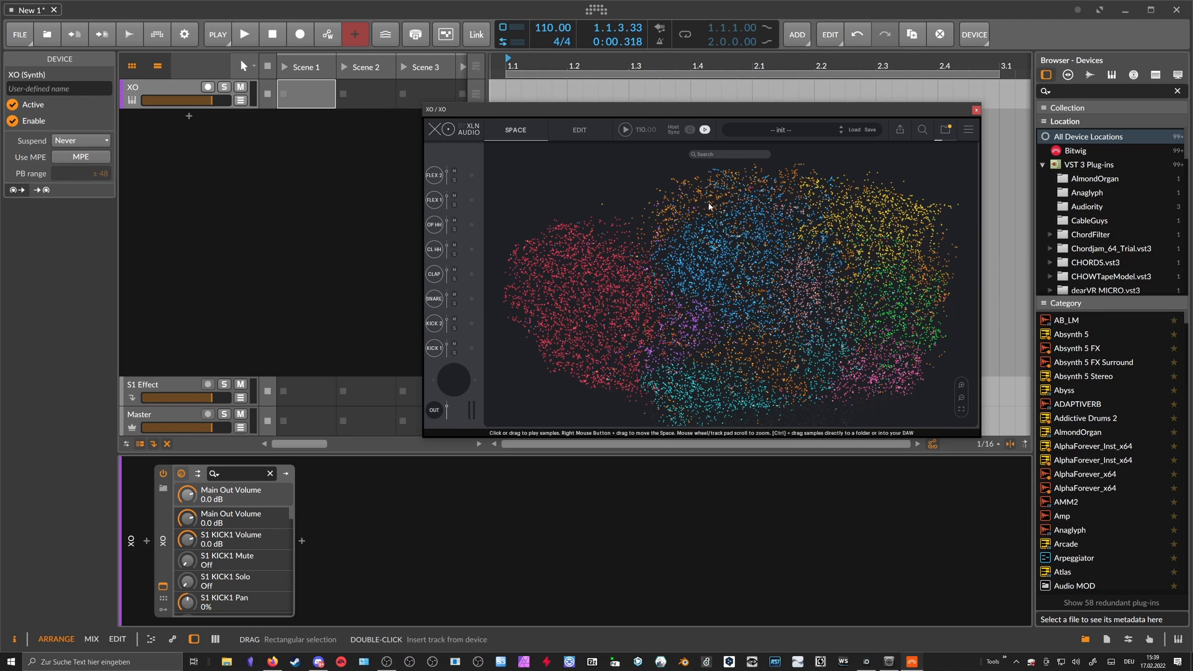
{"action": "left_click", "coordinate": [771, 164]}
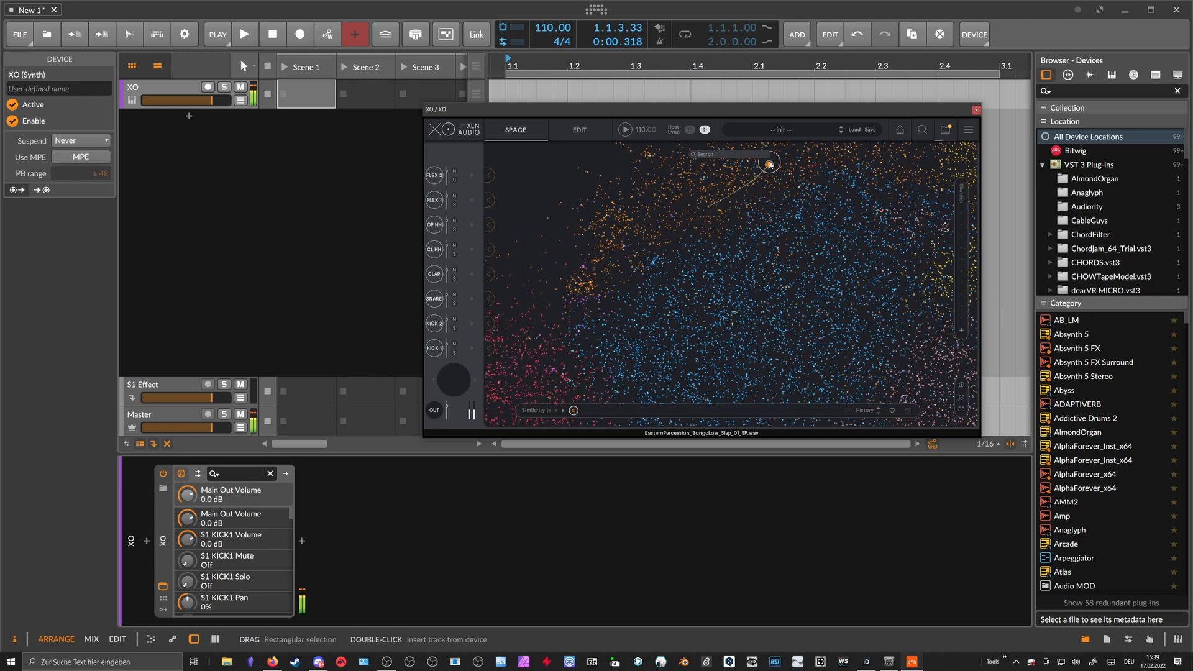
{"action": "left_click", "coordinate": [851, 219]}
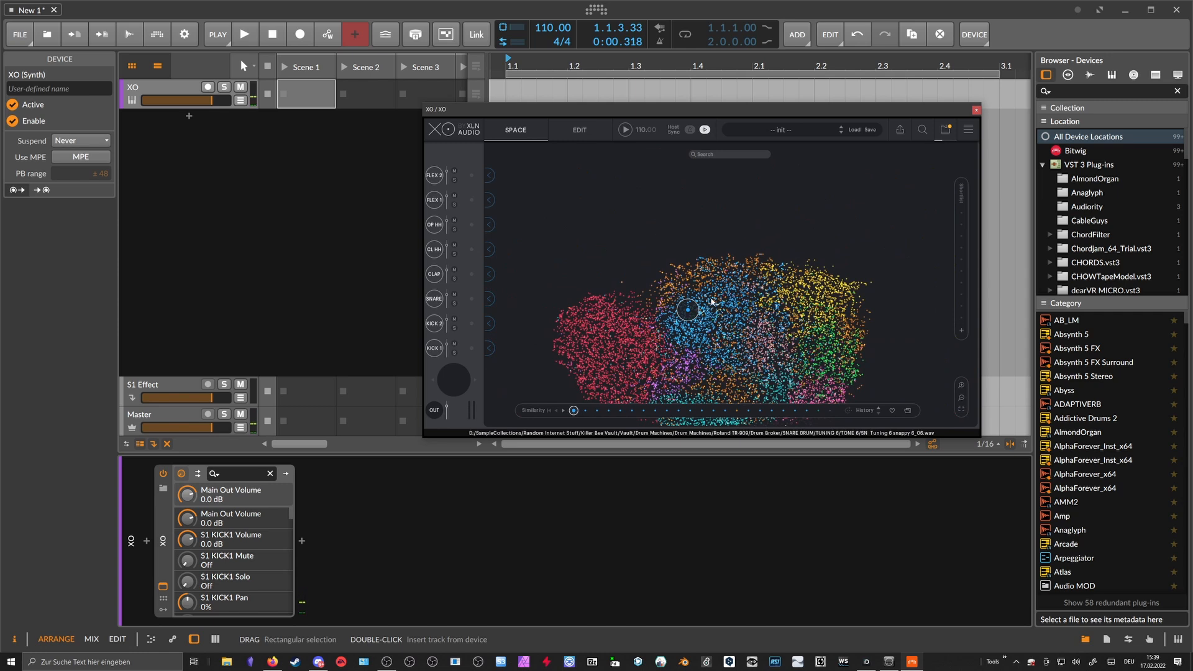
{"action": "mouse_move", "coordinate": [594, 308]}
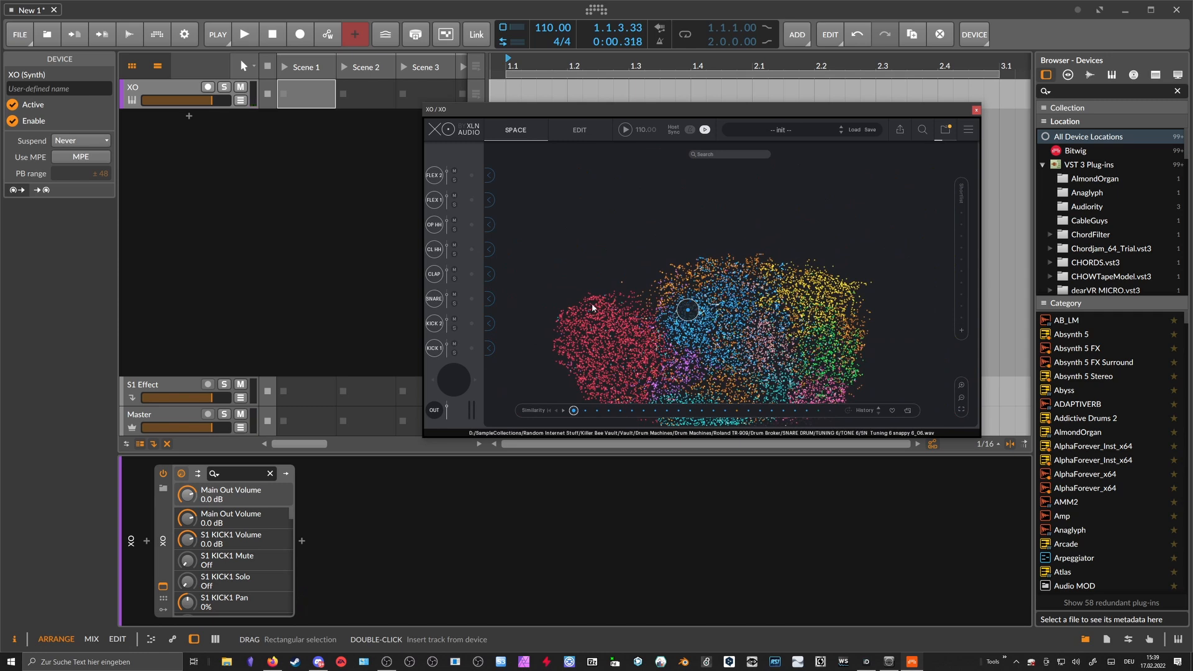
{"action": "left_click", "coordinate": [434, 348]}
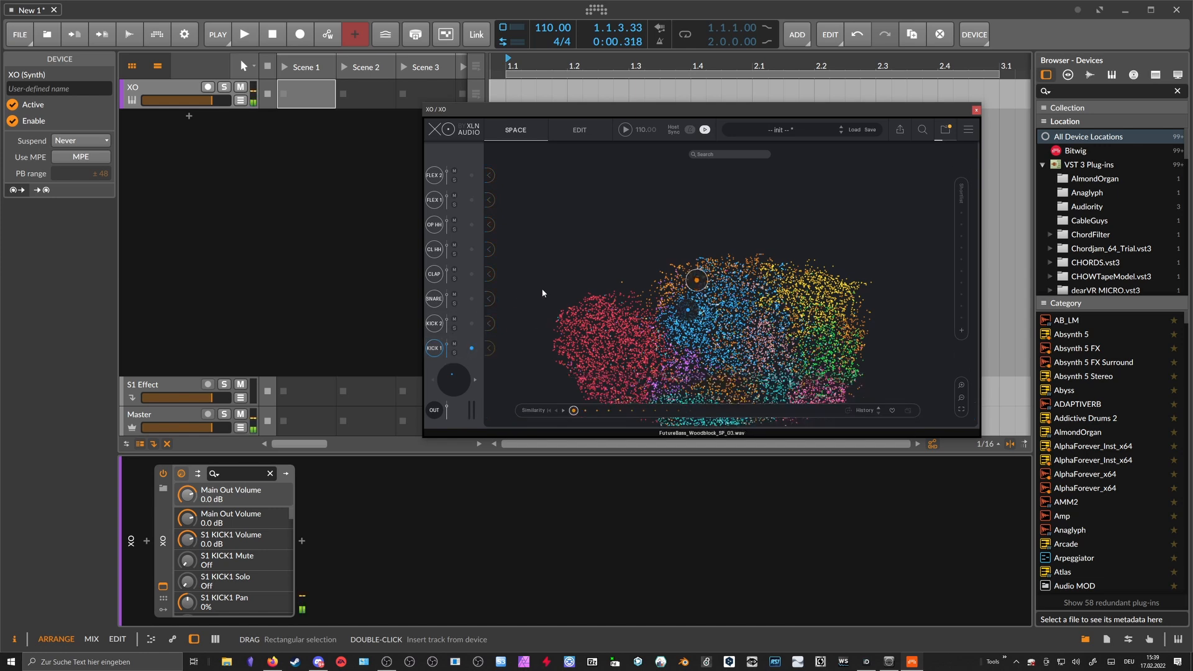
{"action": "left_click", "coordinate": [434, 298]}
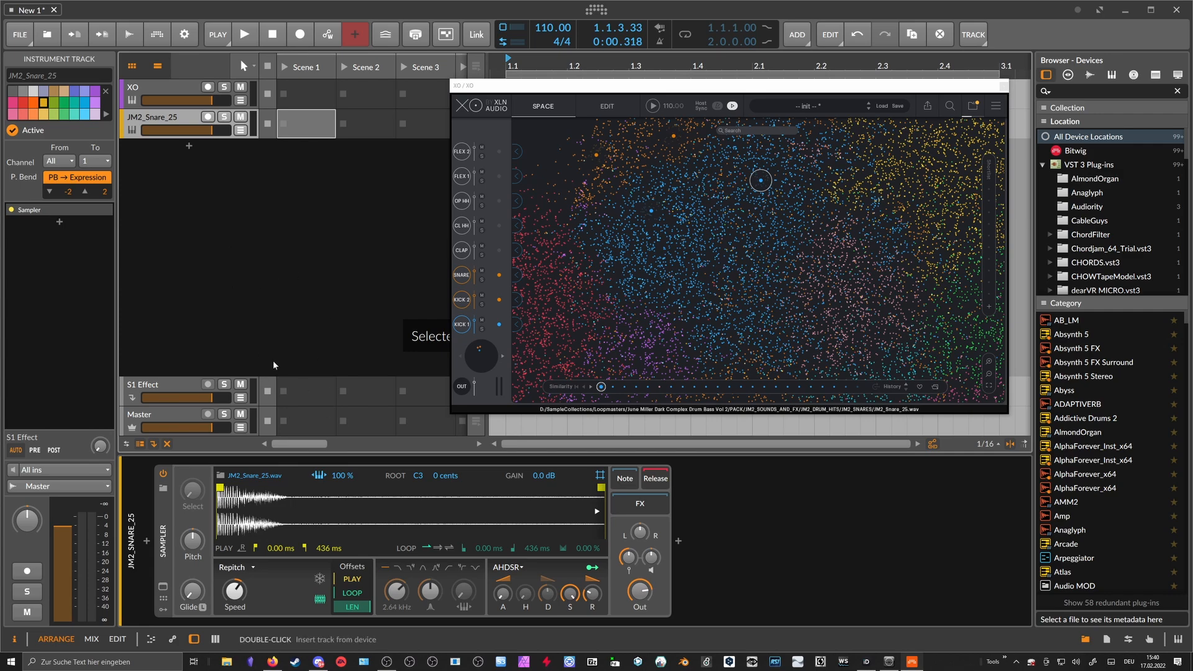
{"action": "mouse_move", "coordinate": [798, 197]}
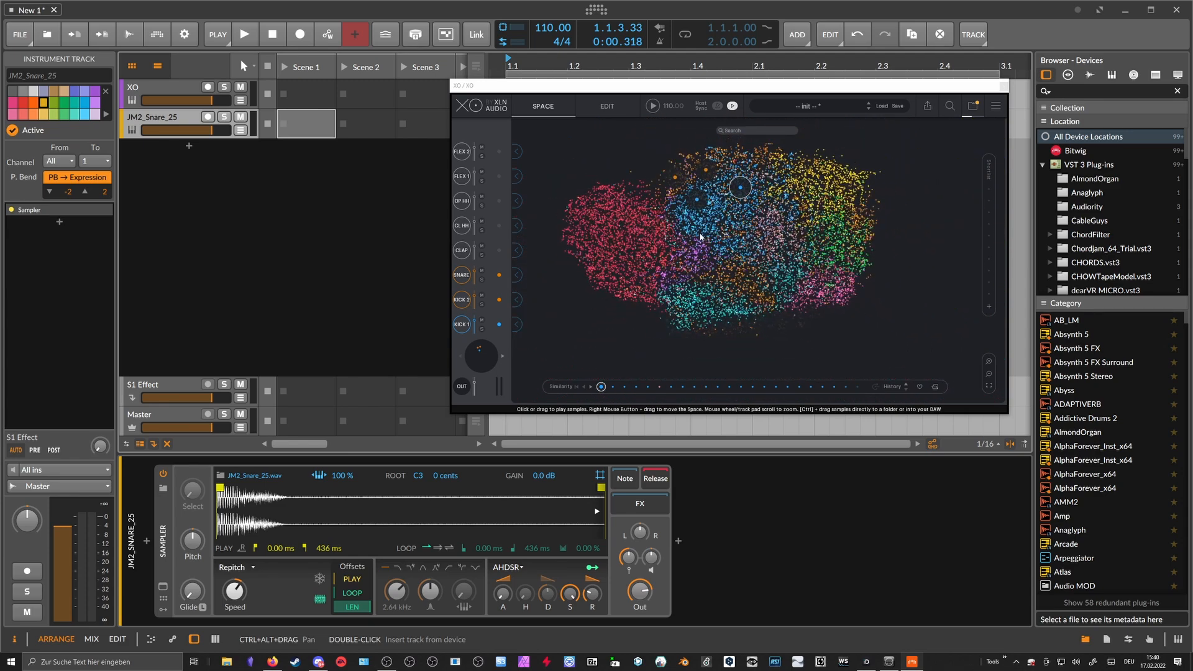
{"action": "mouse_move", "coordinate": [710, 226]}
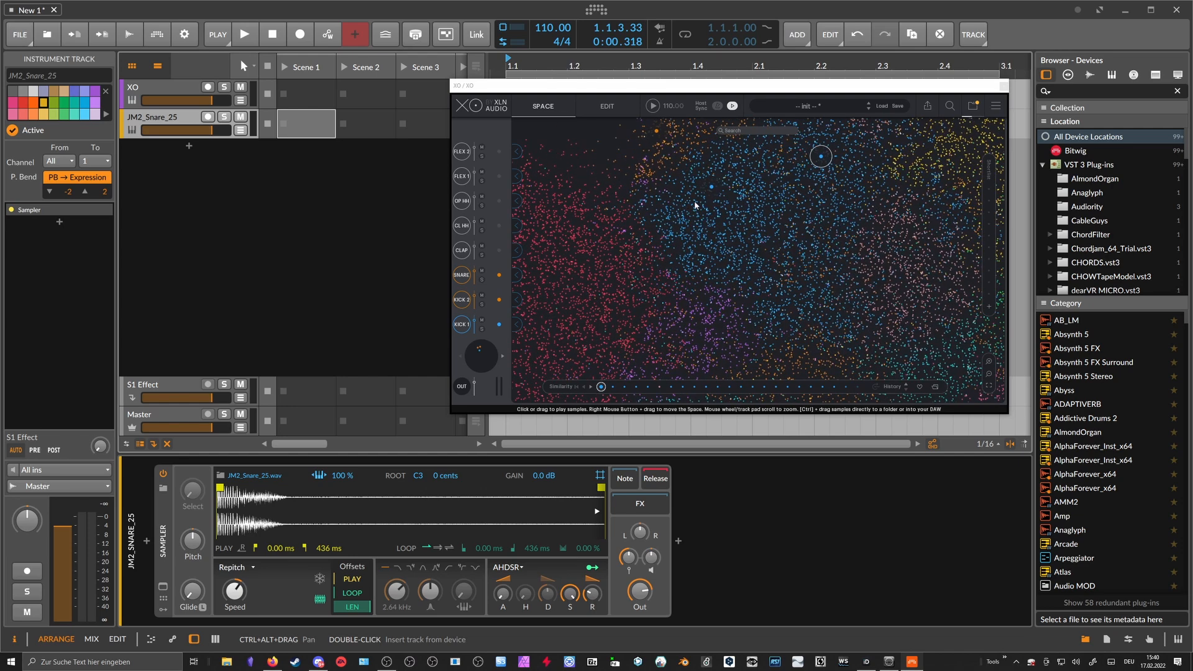
{"action": "mouse_move", "coordinate": [630, 227]}
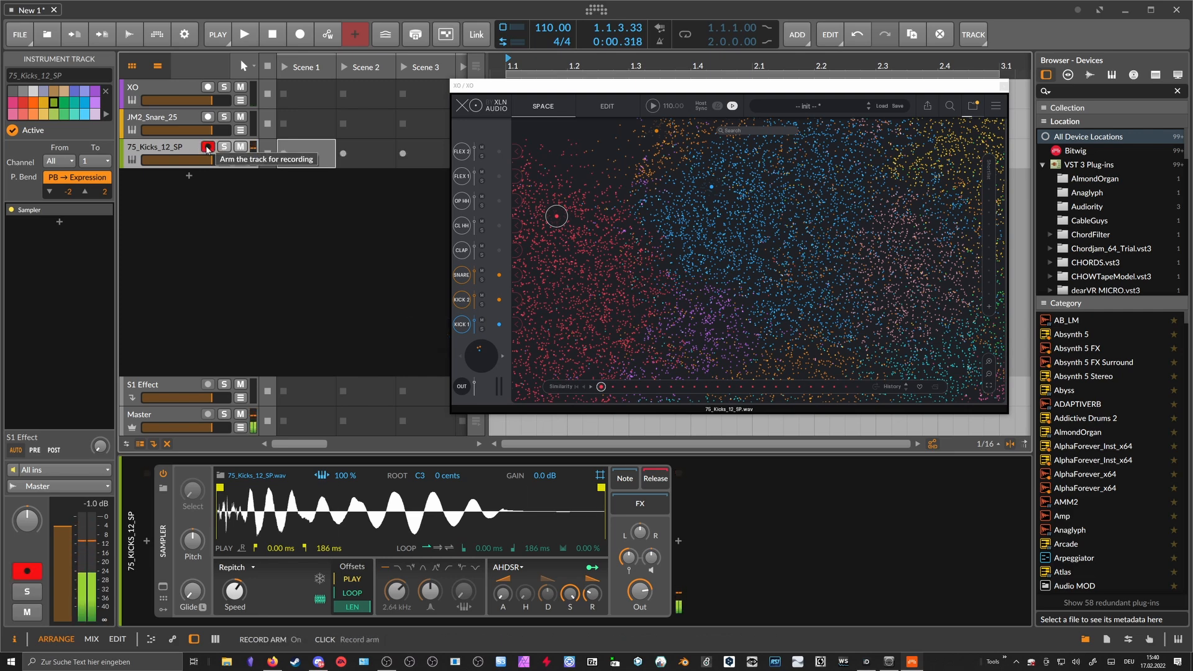
{"action": "left_click", "coordinate": [208, 147]}
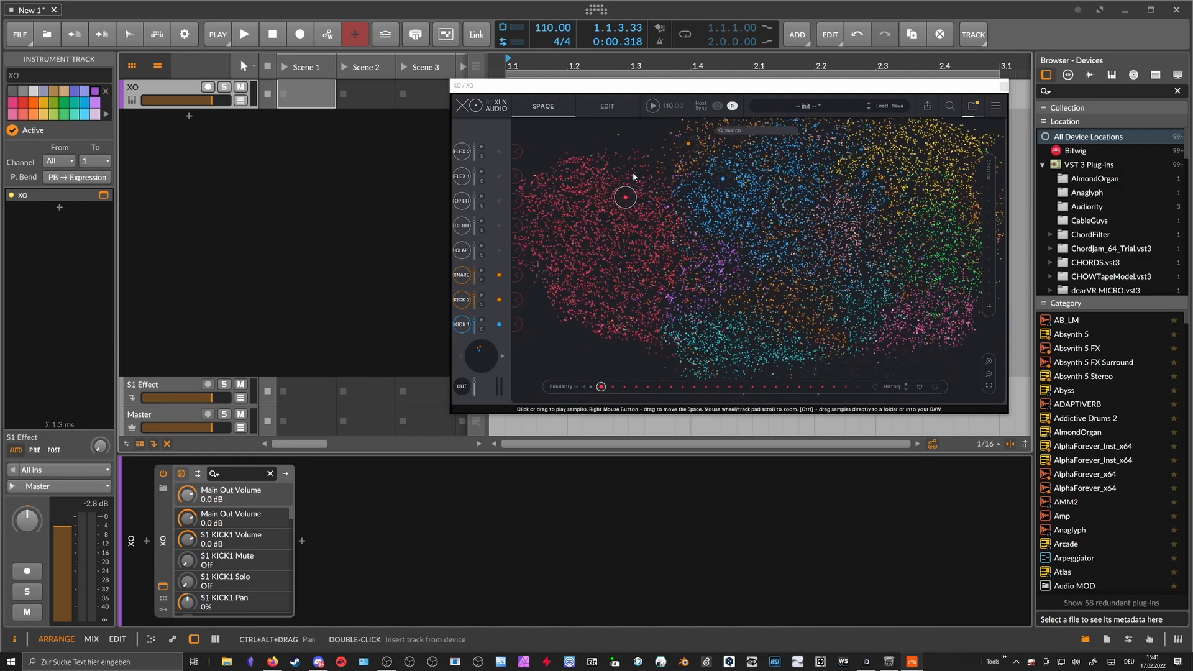
{"action": "mouse_move", "coordinate": [560, 114]}
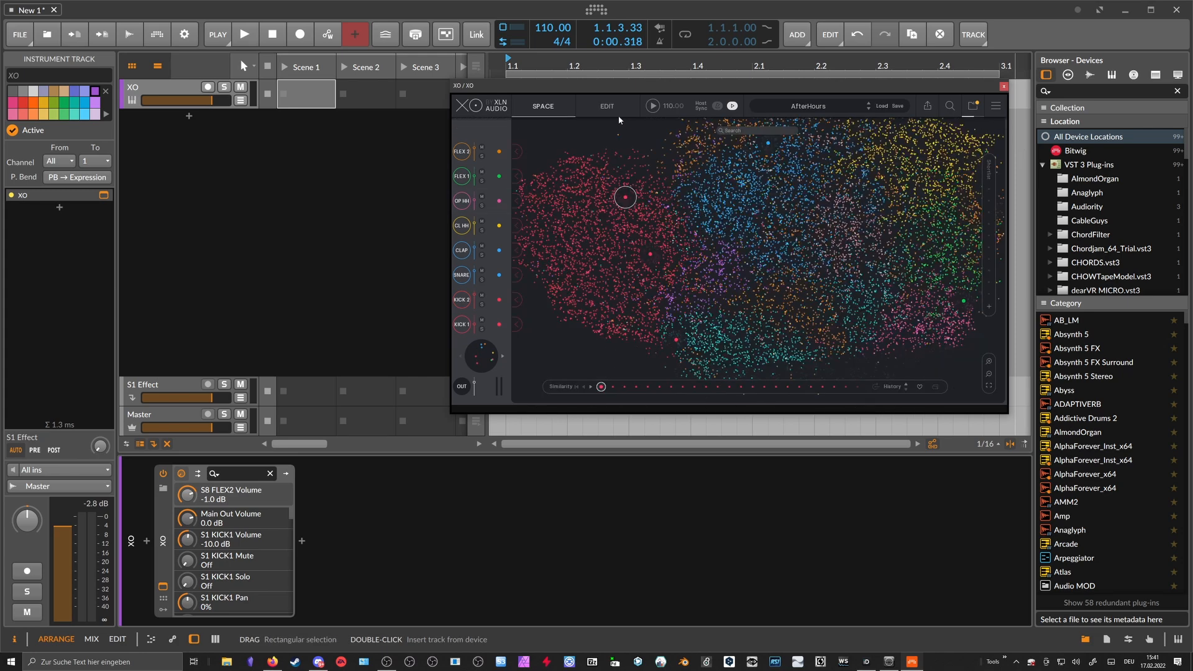
Switch XO to its kit editing page and trigger the second kick sound
{"action": "left_click", "coordinate": [606, 106]}
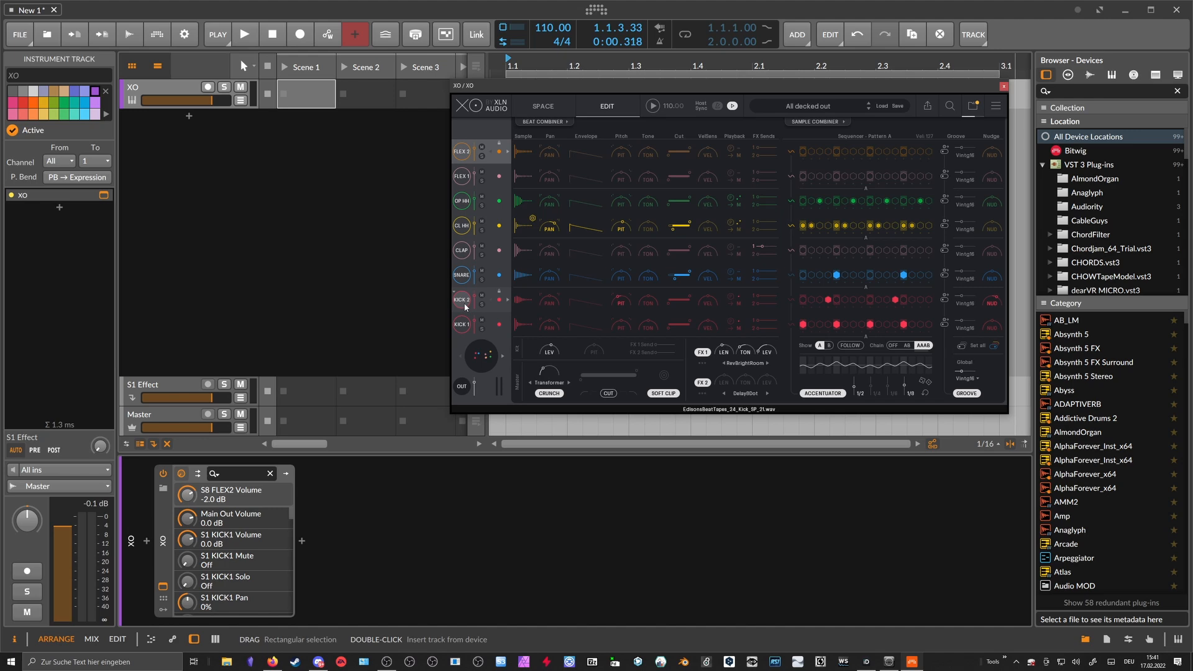
{"action": "left_click", "coordinate": [462, 274]}
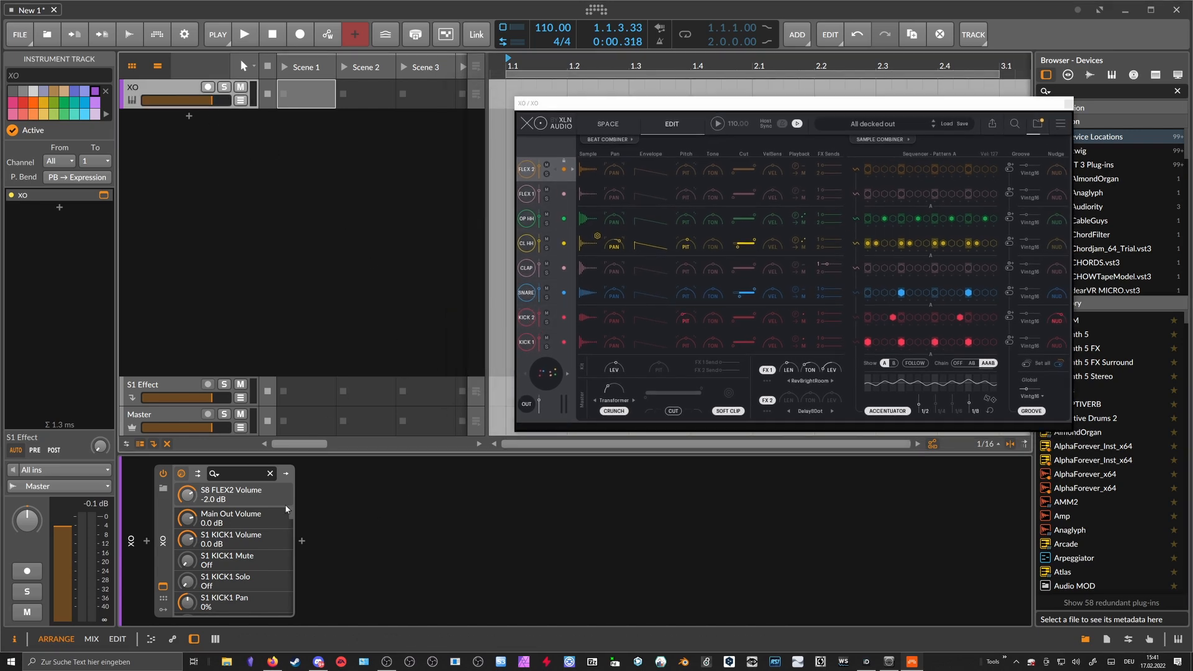
Insert the Drum Sequencer 1 grid preset before XO via the device browser search 'drum seque'
{"action": "left_click", "coordinate": [148, 541]}
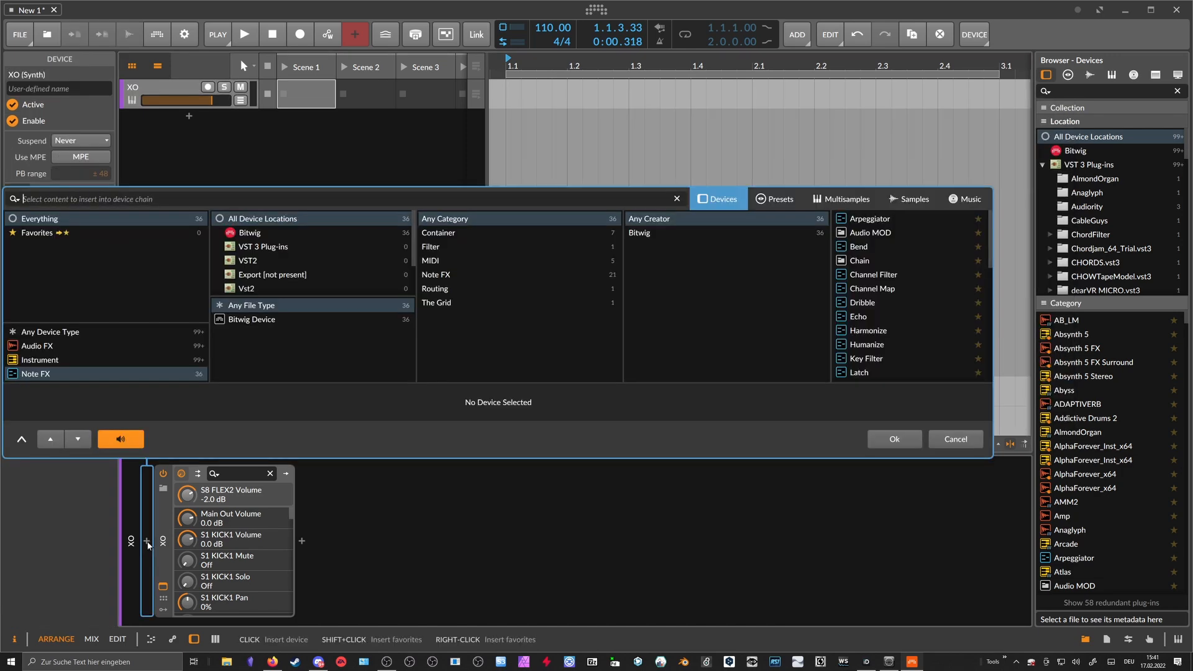
{"action": "type", "text": "drum seque"}
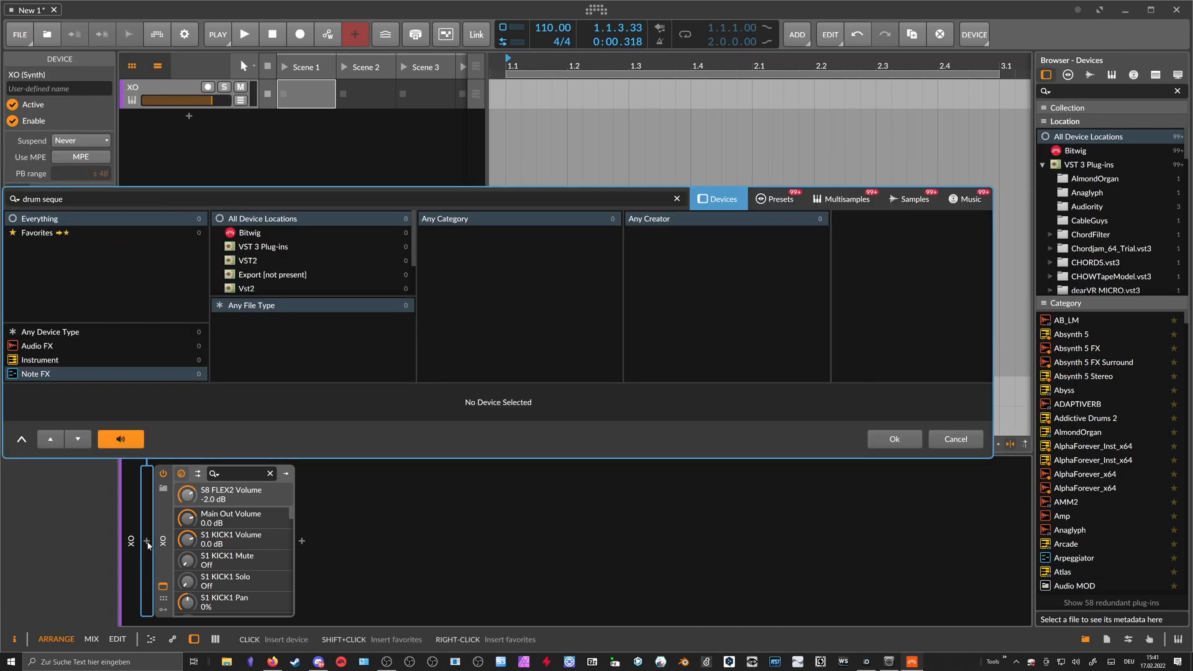
{"action": "left_click", "coordinate": [776, 199]}
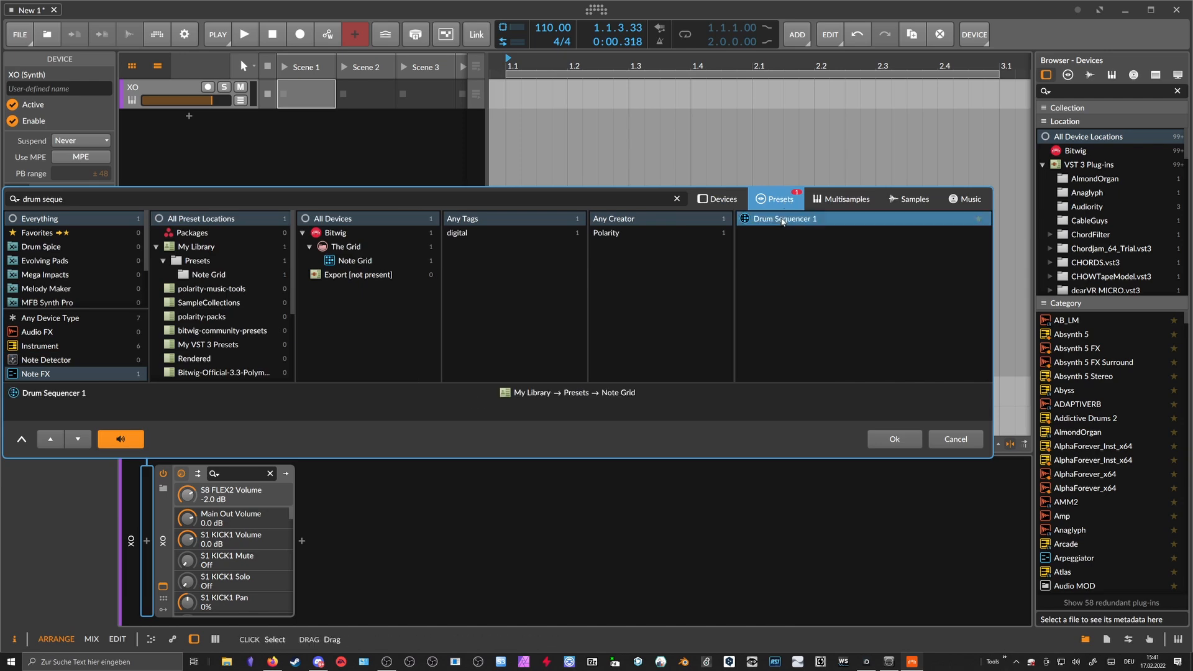
{"action": "left_click", "coordinate": [895, 438]}
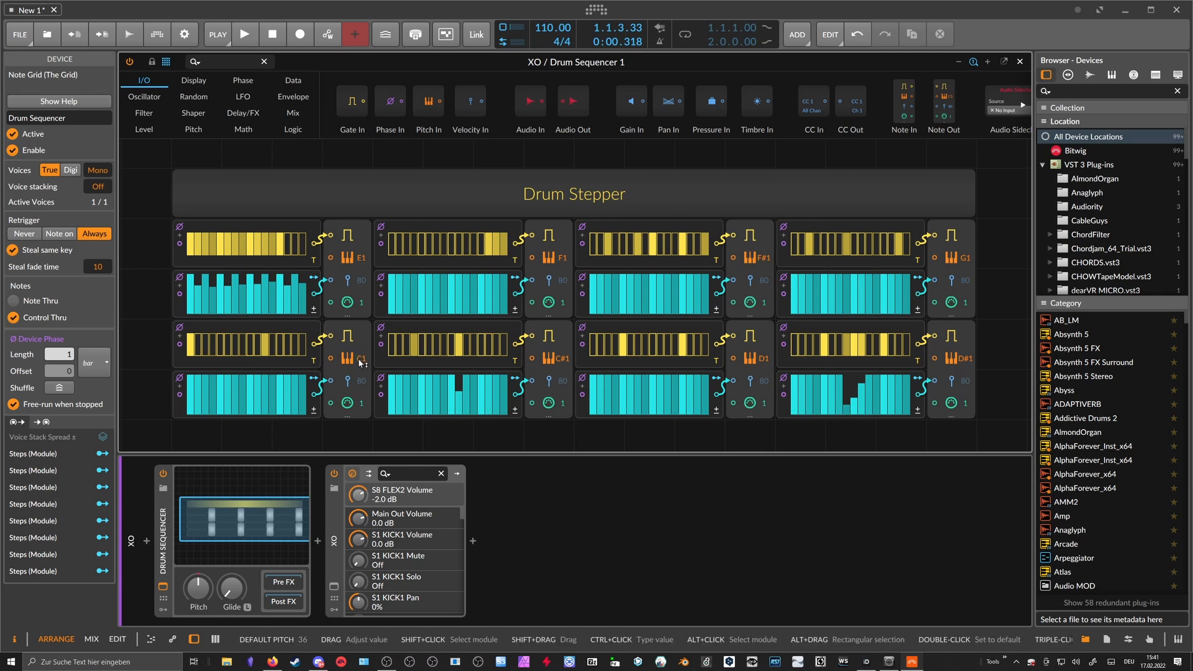
{"action": "mouse_move", "coordinate": [656, 374]}
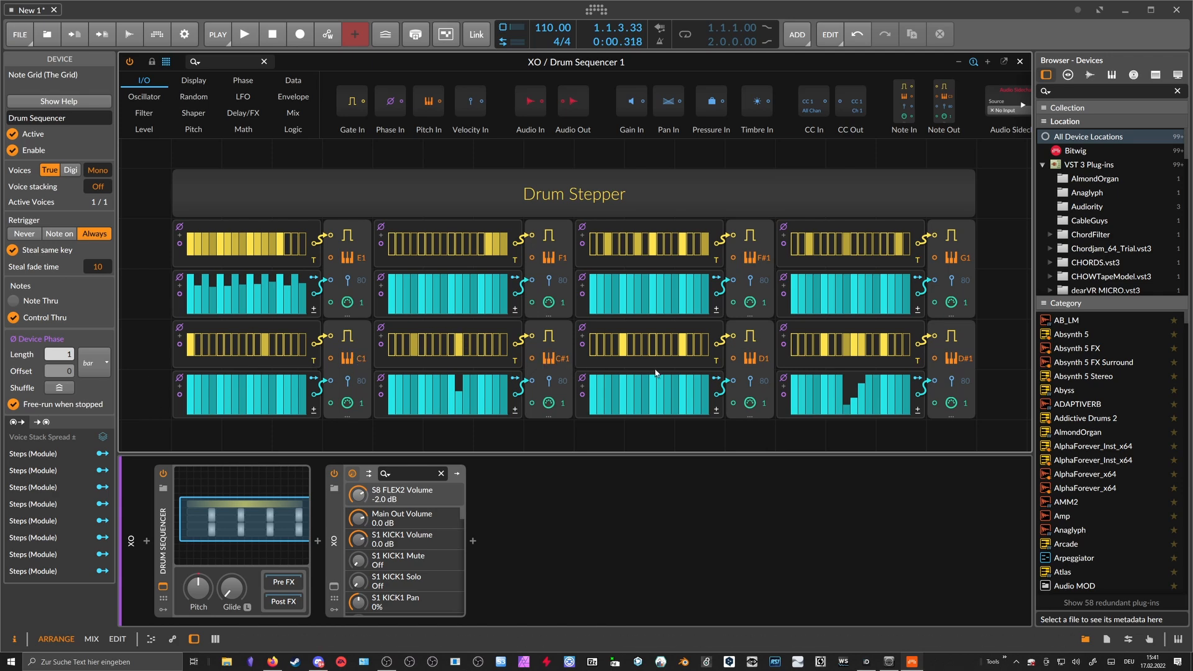
{"action": "mouse_move", "coordinate": [758, 363]}
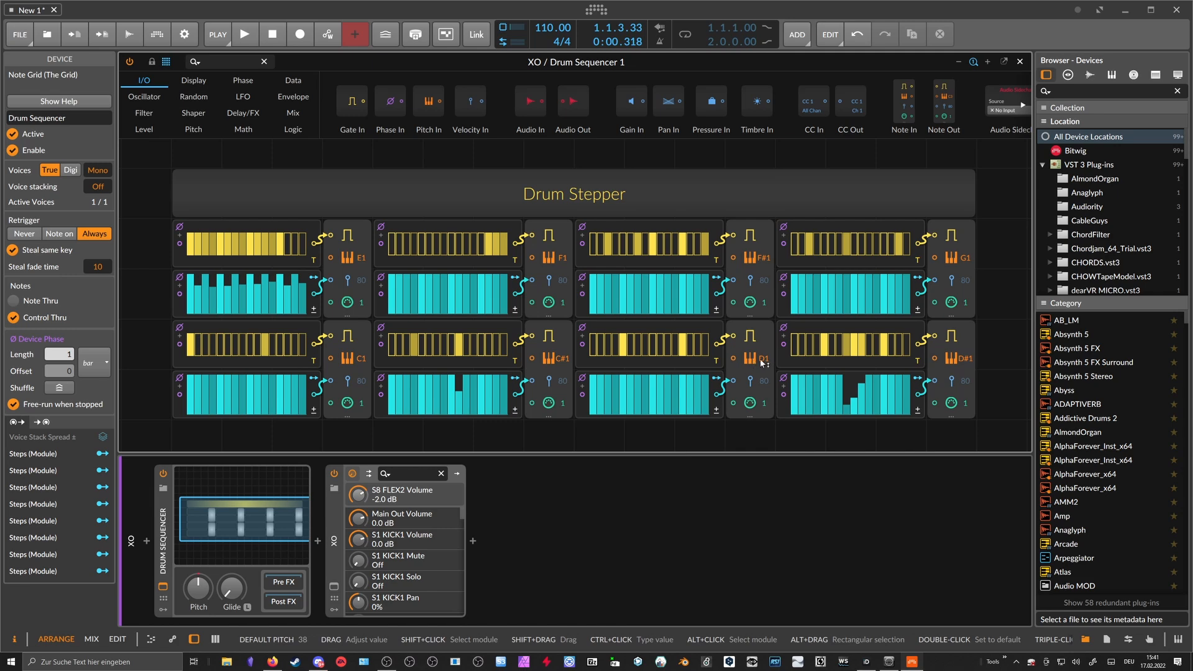
{"action": "mouse_move", "coordinate": [328, 537]}
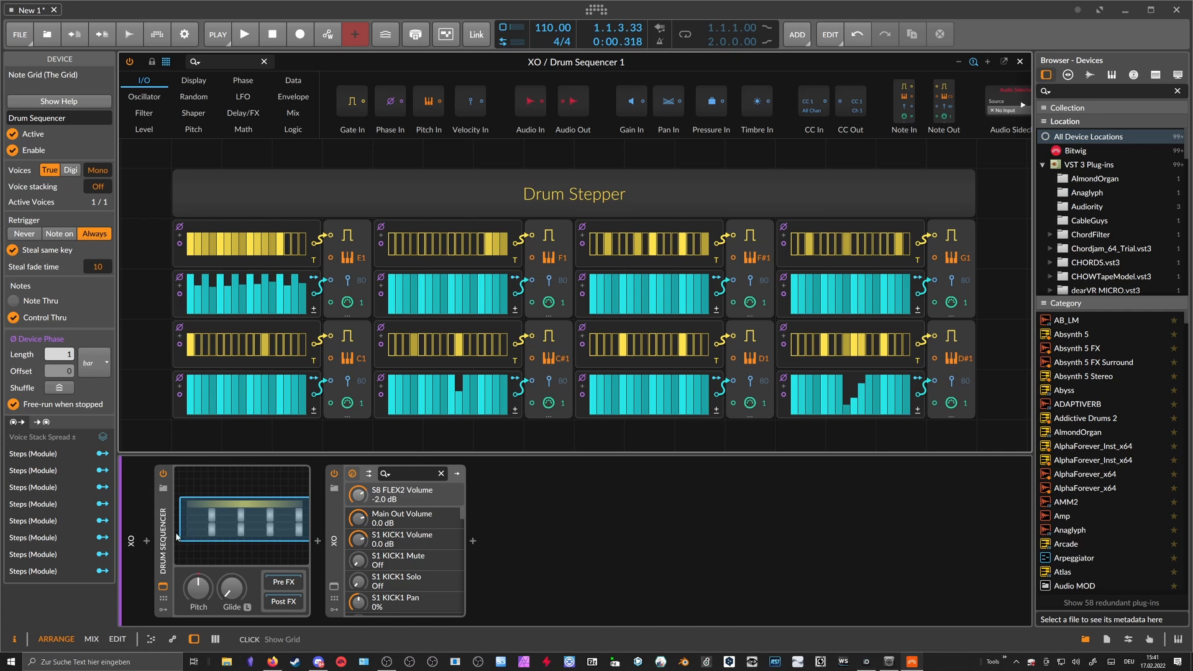
{"action": "mouse_move", "coordinate": [164, 552]}
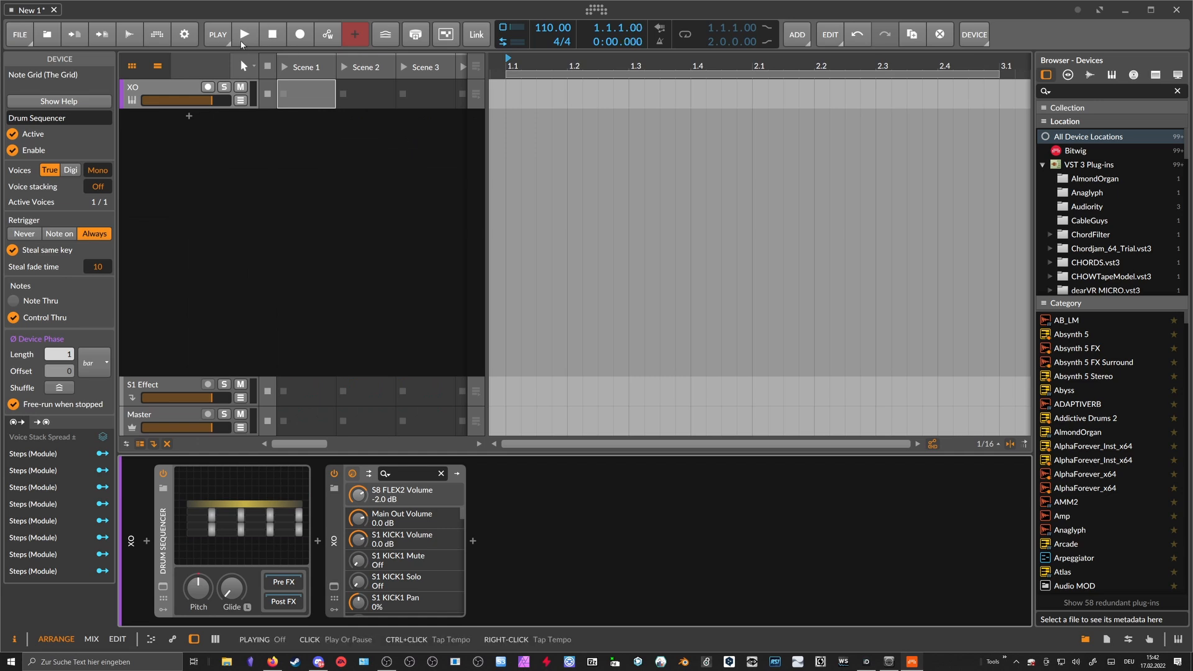
Start transport playback so the Drum Sequencer drives XO's kit
{"action": "left_click", "coordinate": [246, 35]}
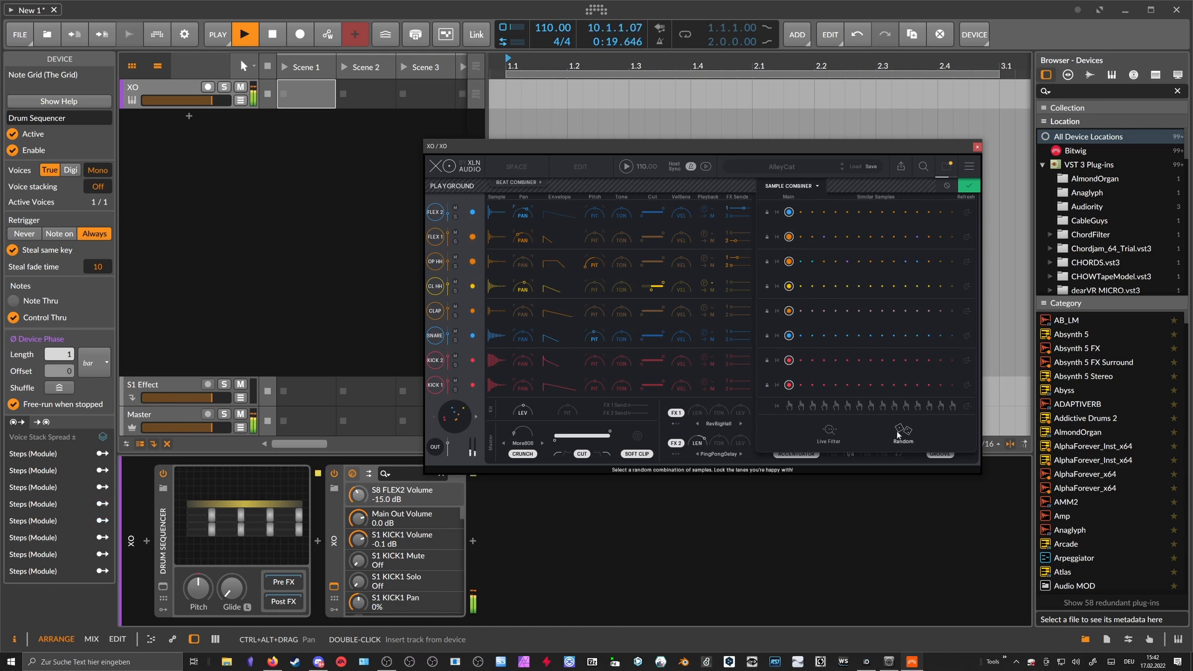
Randomize XO's kit samples in the Sample Combiner and return to XO's edit page
{"action": "left_click", "coordinate": [902, 430]}
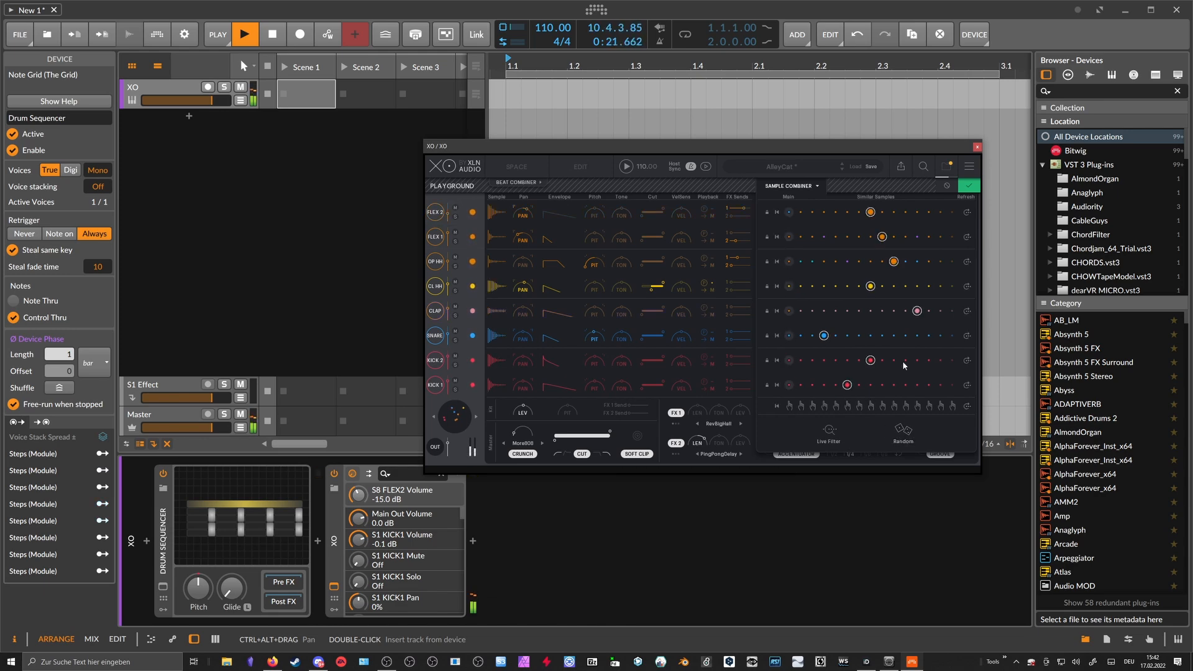
{"action": "left_click", "coordinate": [579, 166]}
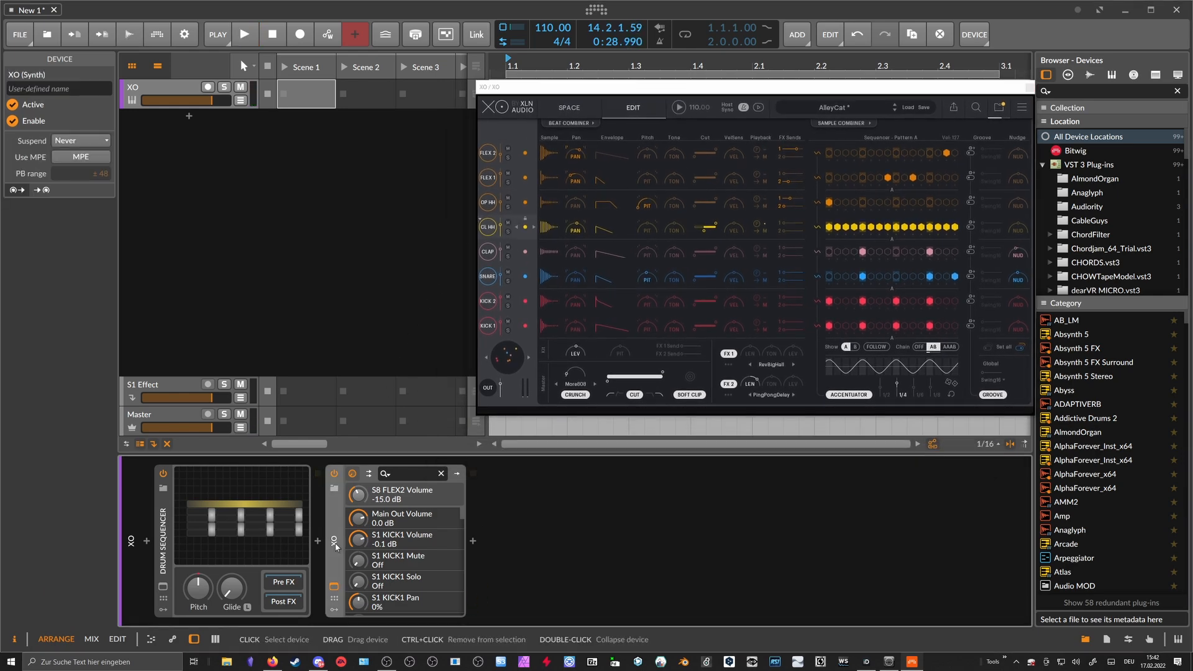
Add an empty Drum Machine device after the Drum Sequencer in the chain
{"action": "left_click", "coordinate": [316, 542]}
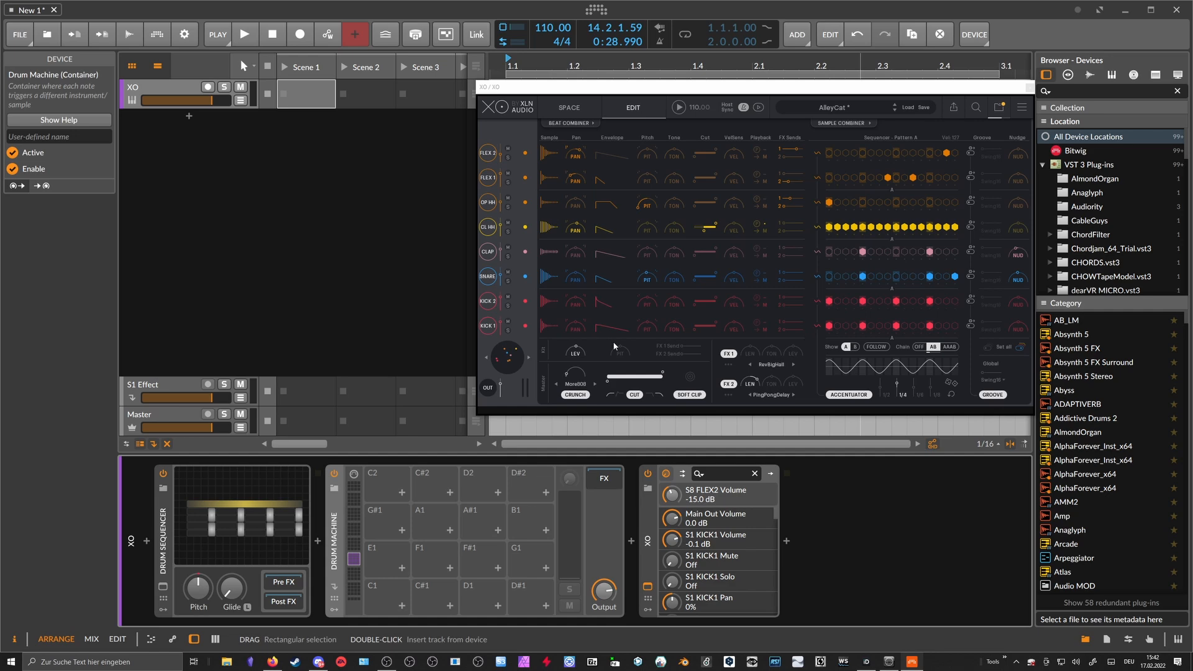
{"action": "mouse_move", "coordinate": [674, 148]}
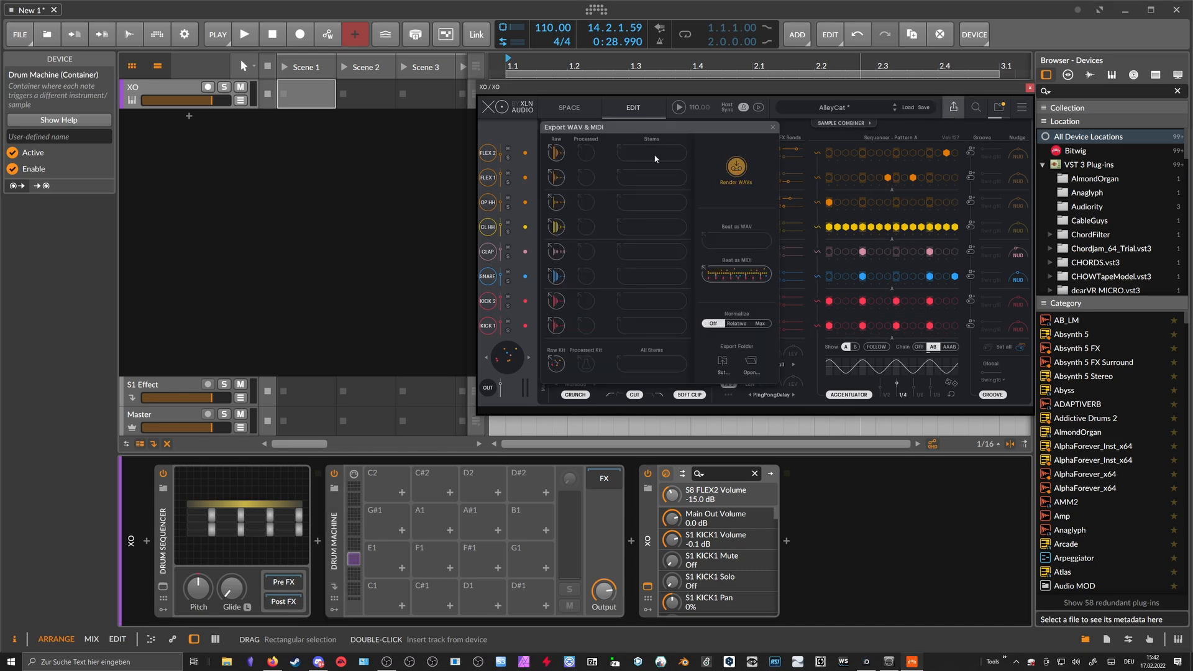
{"action": "mouse_move", "coordinate": [557, 364]}
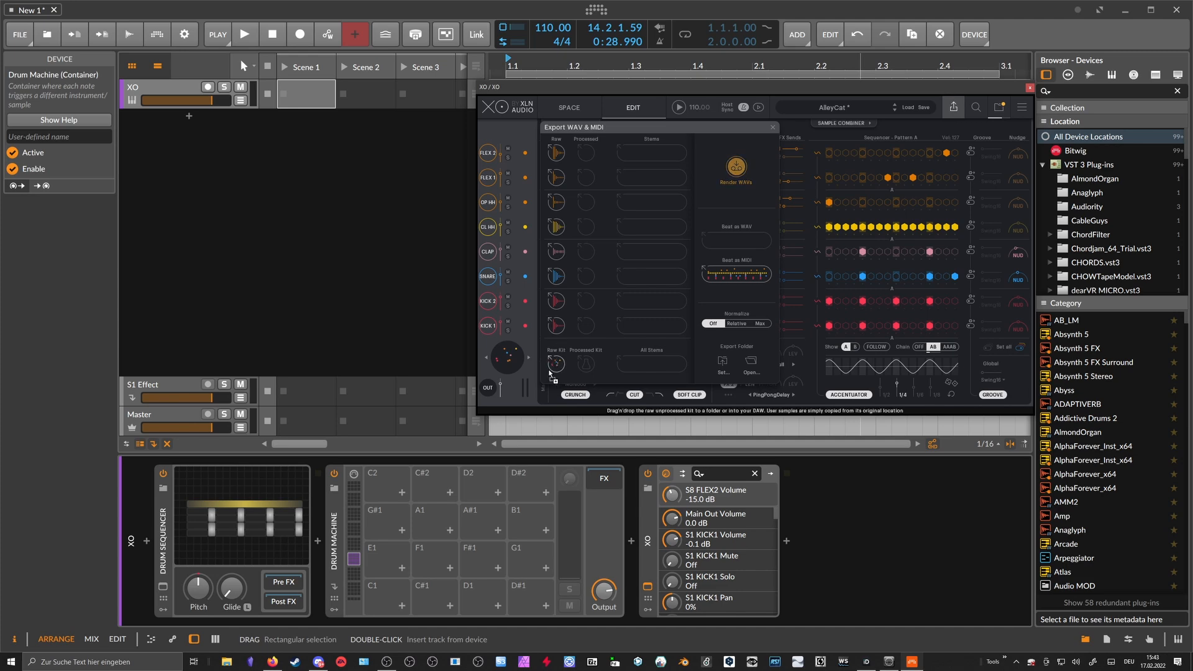
{"action": "mouse_move", "coordinate": [387, 614]}
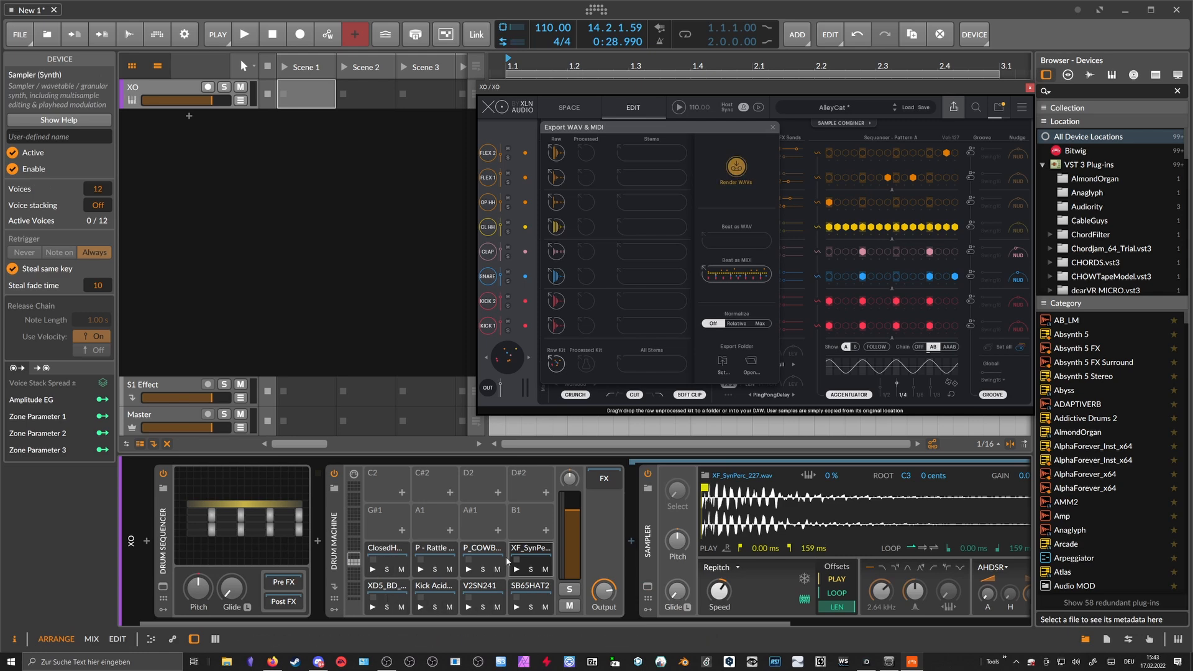
{"action": "mouse_move", "coordinate": [497, 199]}
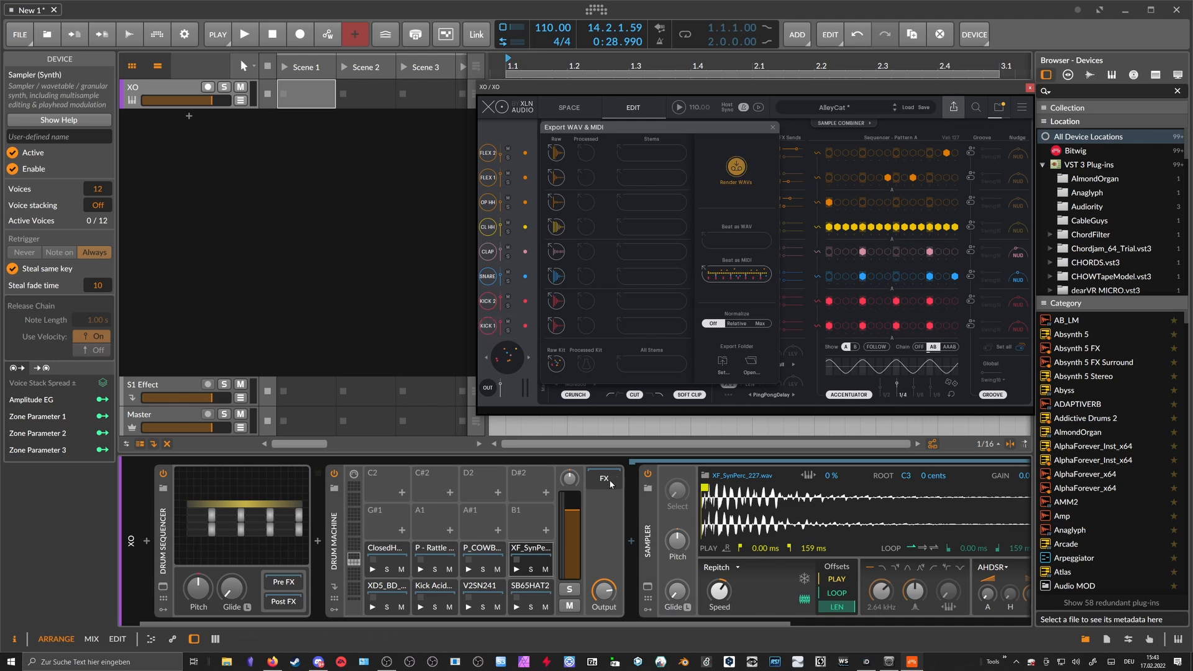
Expand the Drum Machine's effects chain after loading XO's Raw Kit samples onto its pads
{"action": "left_click", "coordinate": [604, 477]}
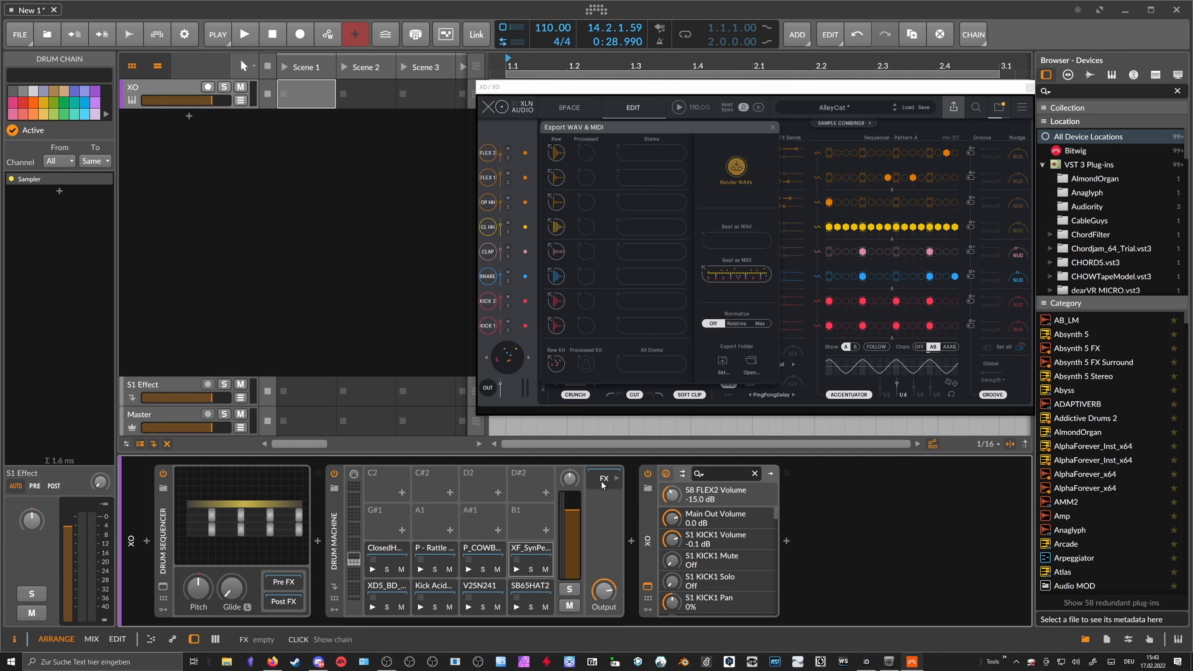
{"action": "mouse_move", "coordinate": [599, 509]}
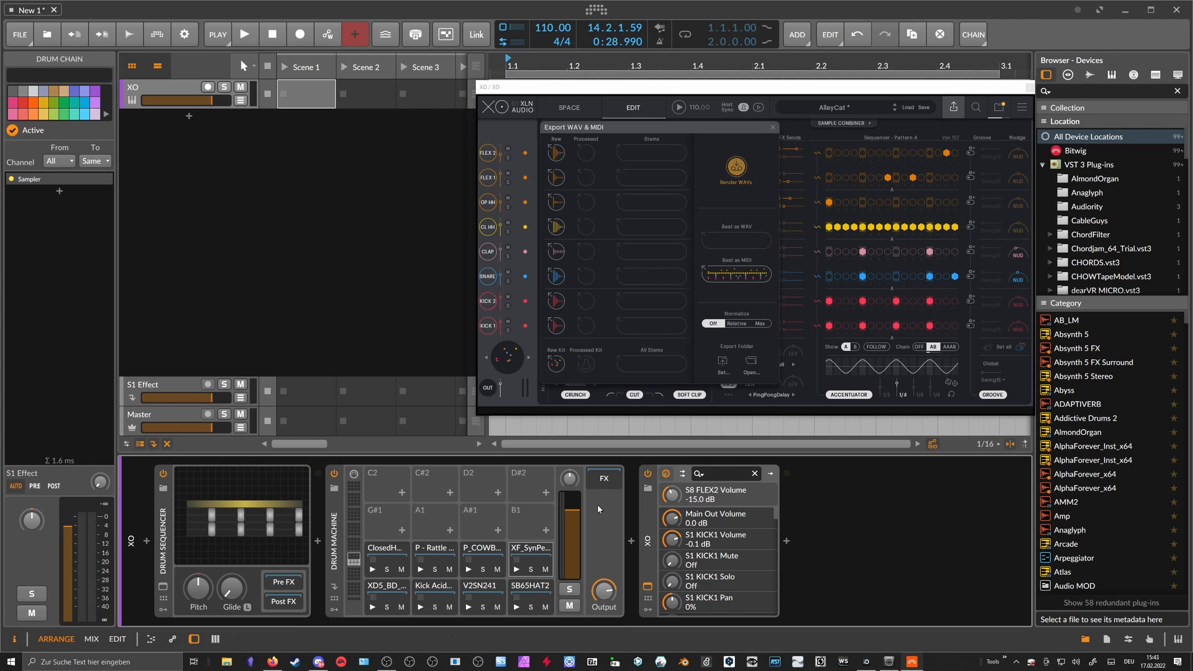
{"action": "mouse_move", "coordinate": [649, 531]}
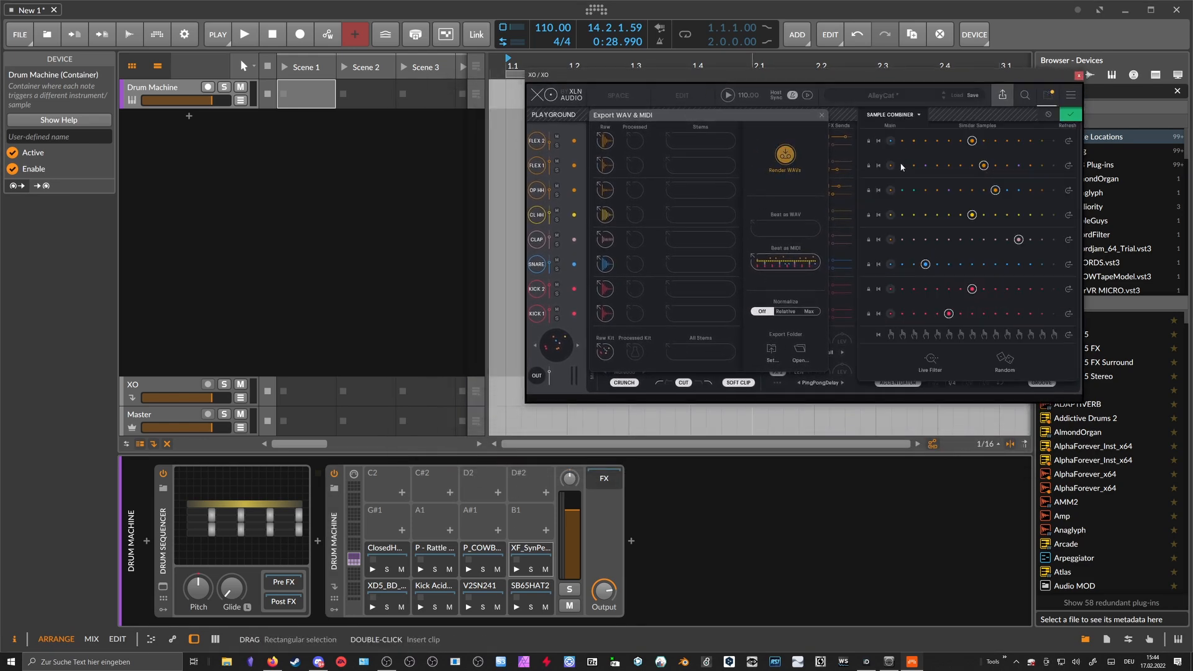
Randomize XO's kit samples twice, refill the Drum Machine pads, and start playback
{"action": "left_click", "coordinate": [1004, 360]}
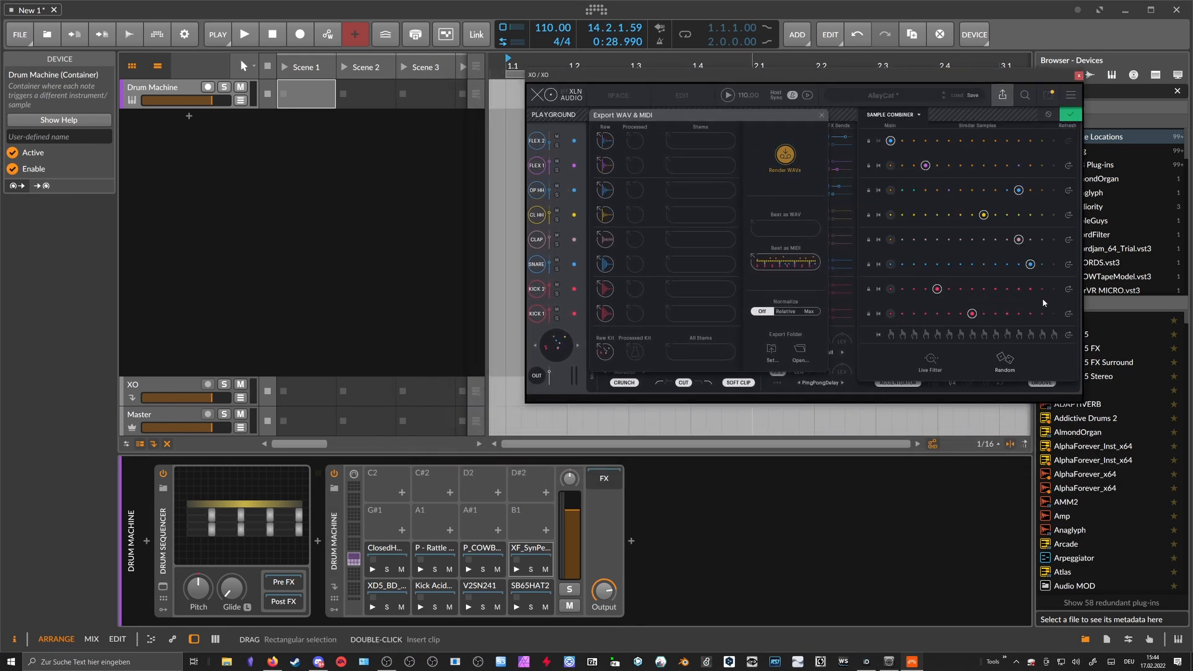
{"action": "left_click", "coordinate": [1004, 358]}
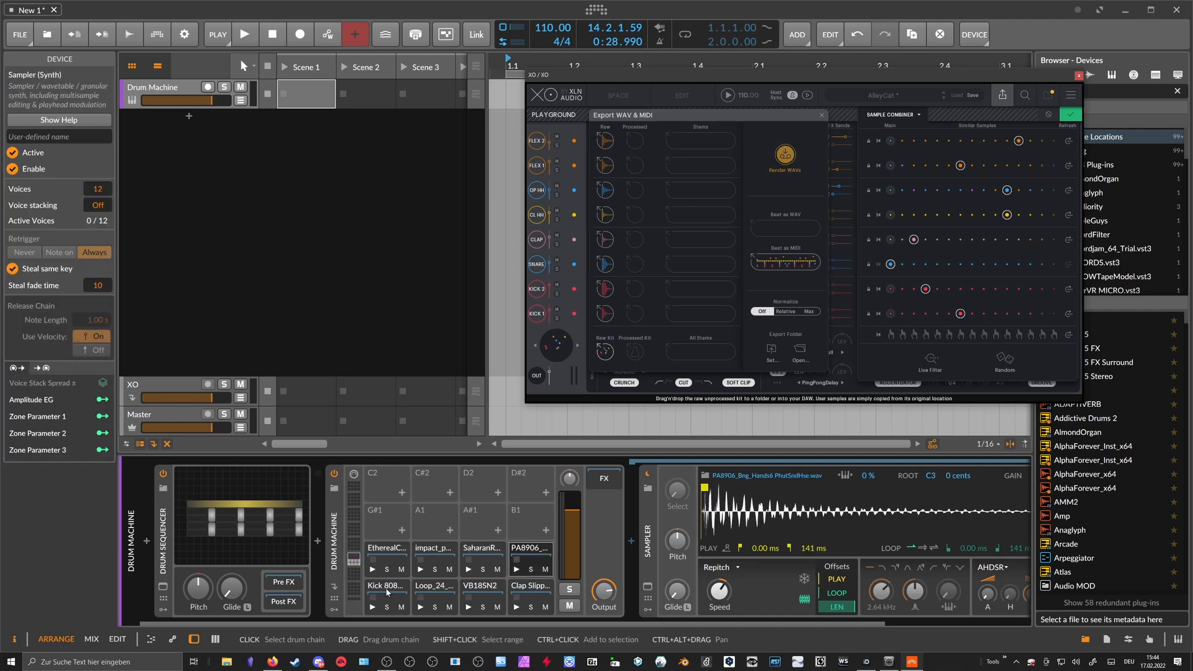
{"action": "mouse_move", "coordinate": [453, 588]}
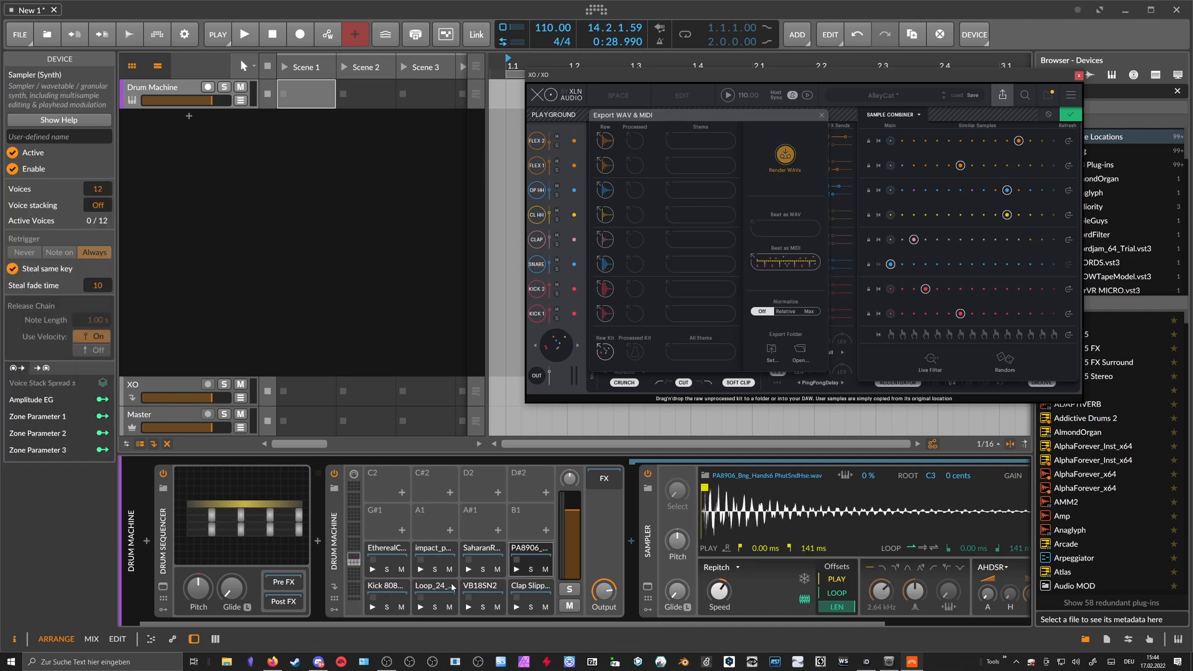
{"action": "mouse_move", "coordinate": [604, 486]}
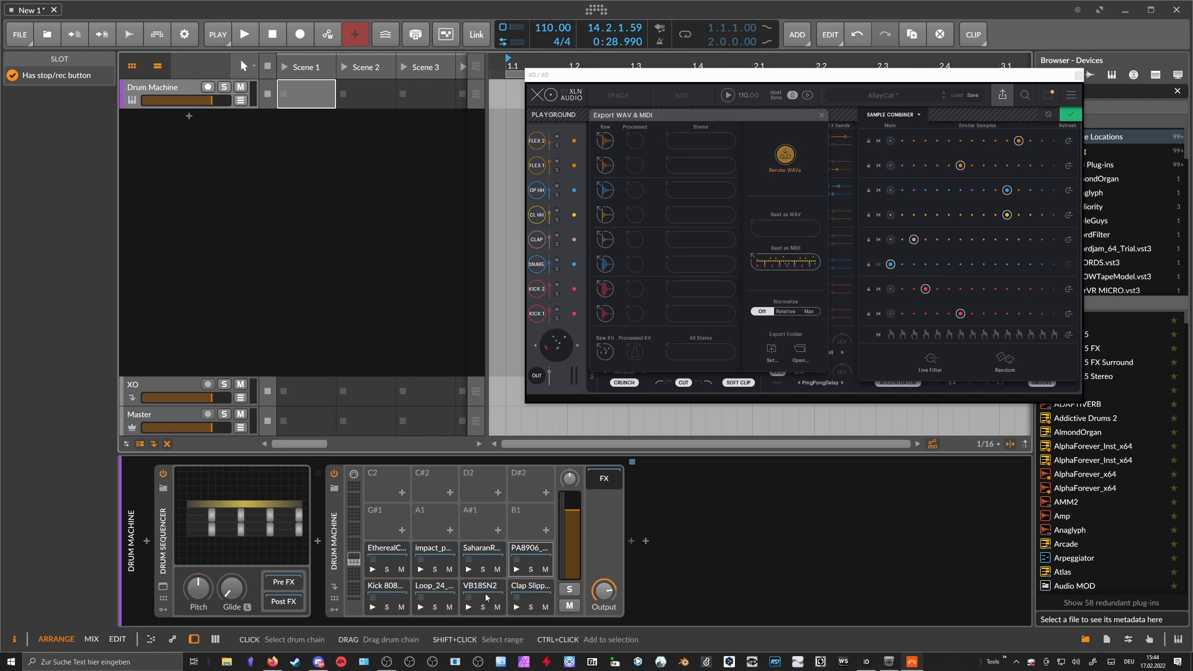
{"action": "left_click", "coordinate": [247, 33]}
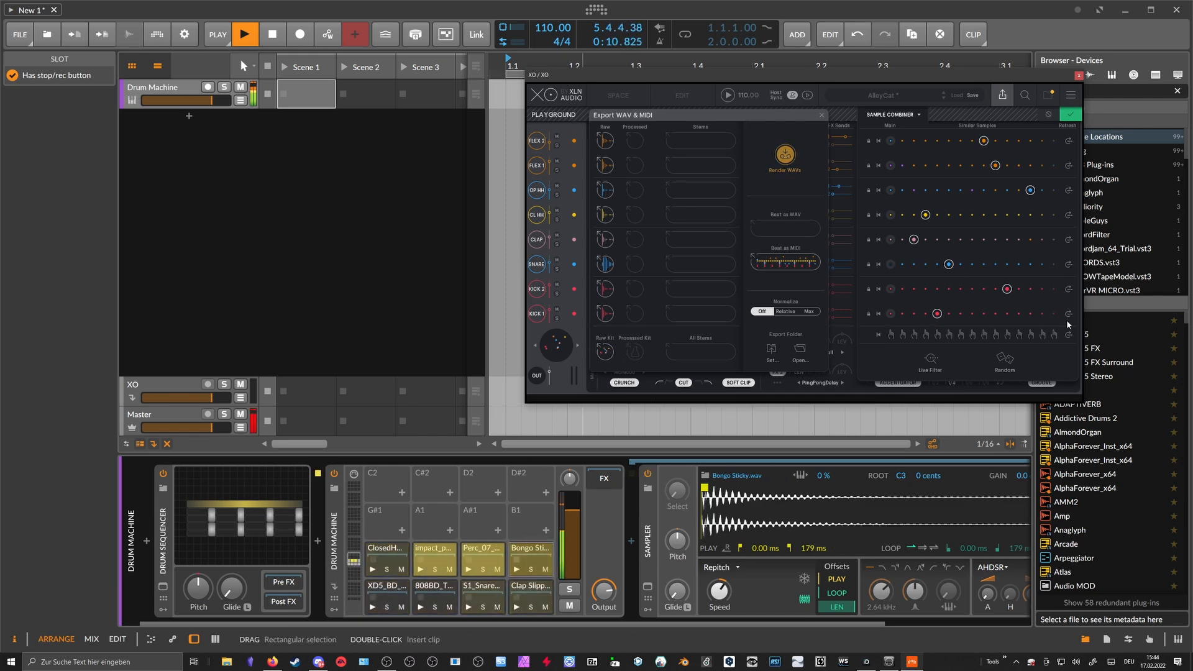
Set XO's interface to 150% in UI Scaling & Settings and dismiss the dialog
{"action": "left_click", "coordinate": [1005, 359]}
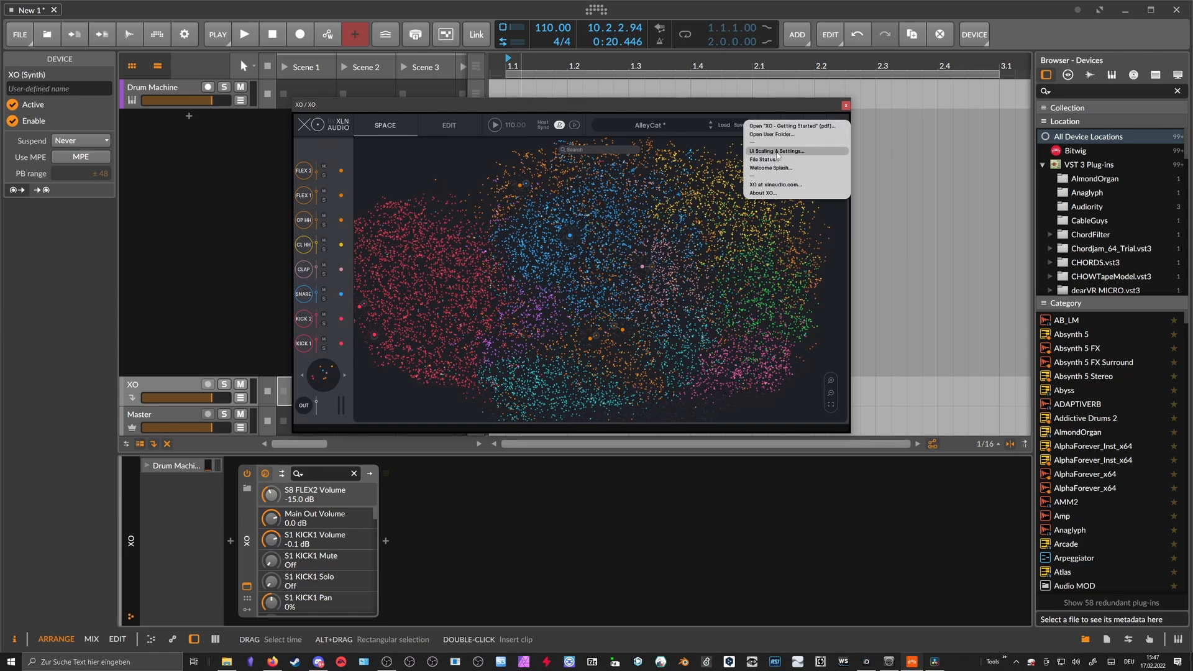
{"action": "left_click", "coordinate": [775, 150]}
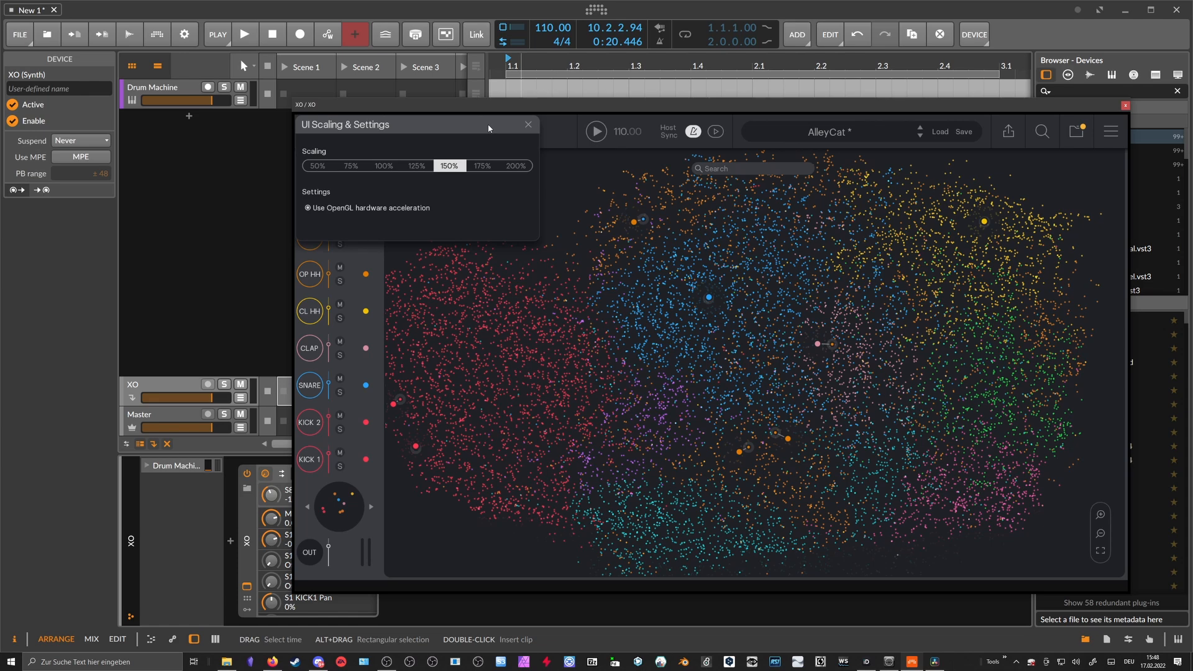
{"action": "left_click", "coordinate": [527, 125]}
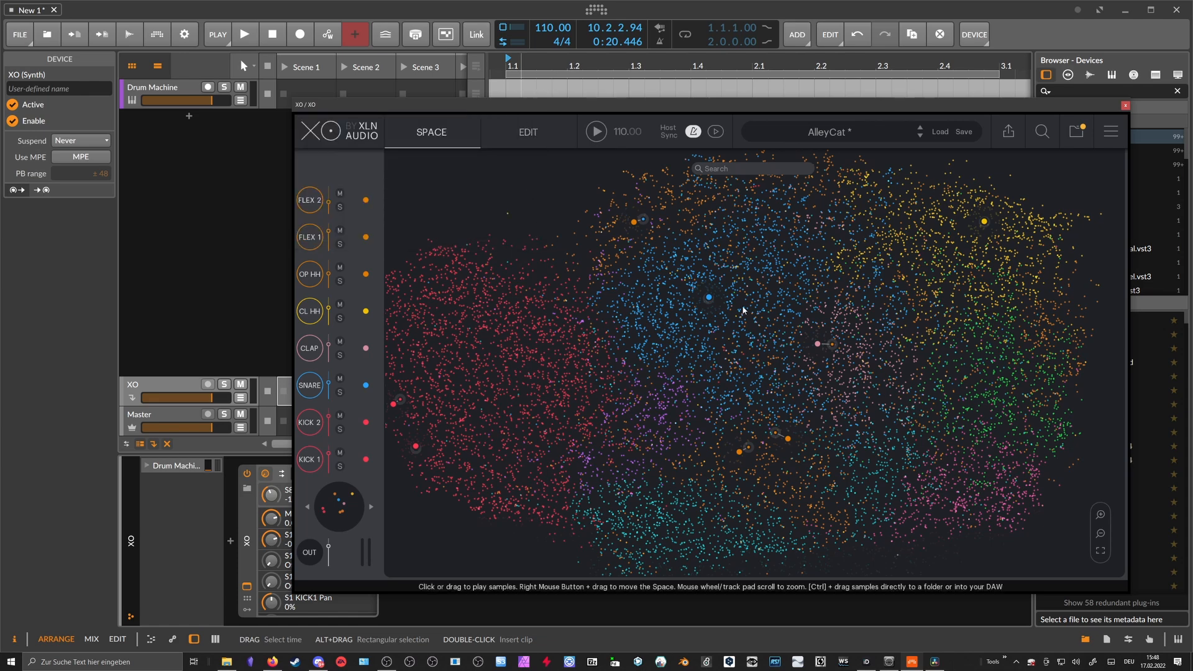
Audition a snare and a percussion sample in XO's SPACE view, then bring up Export WAV & MIDI
{"action": "left_click", "coordinate": [765, 246]}
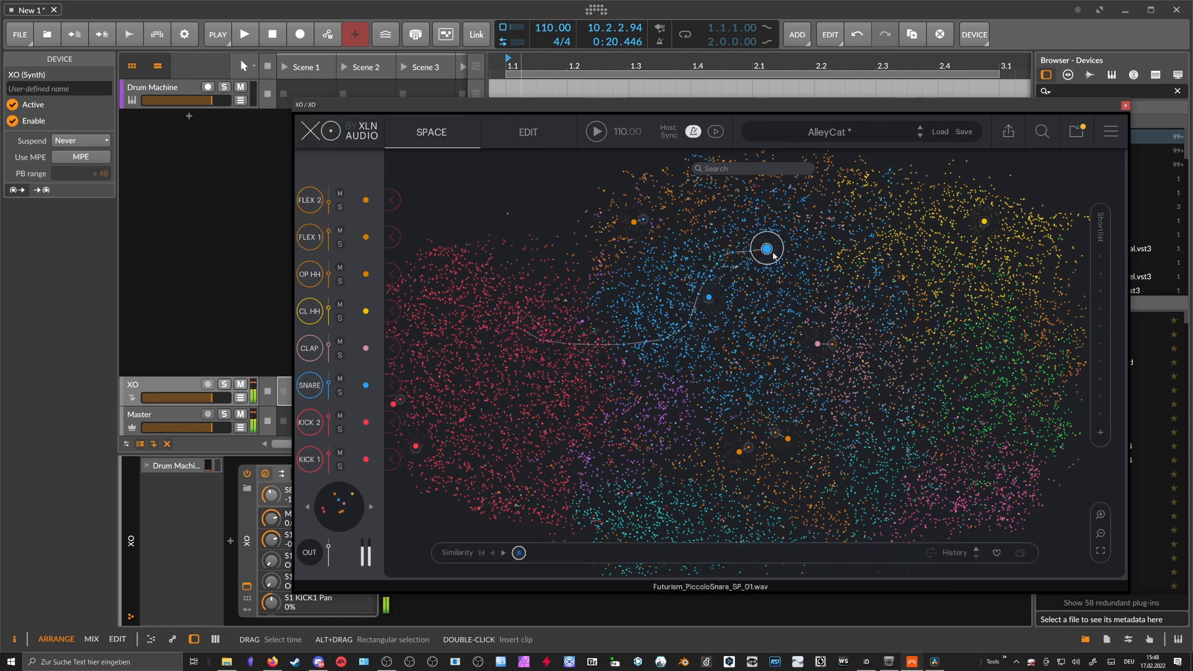
{"action": "left_click", "coordinate": [727, 260]}
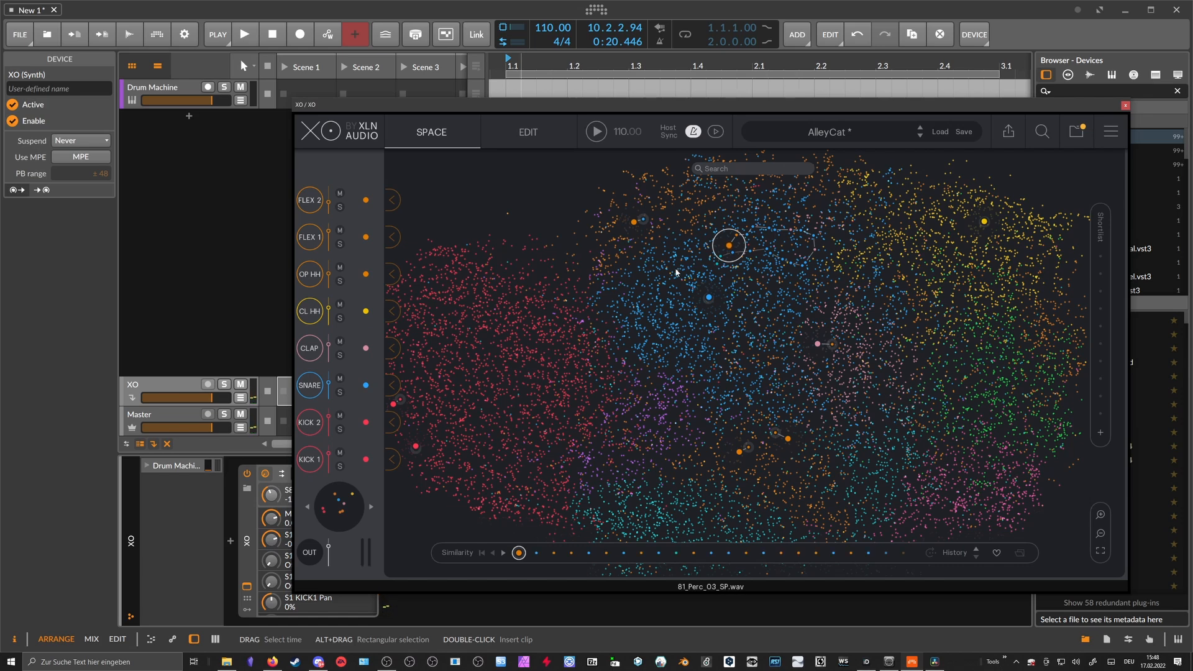
{"action": "mouse_move", "coordinate": [726, 263]}
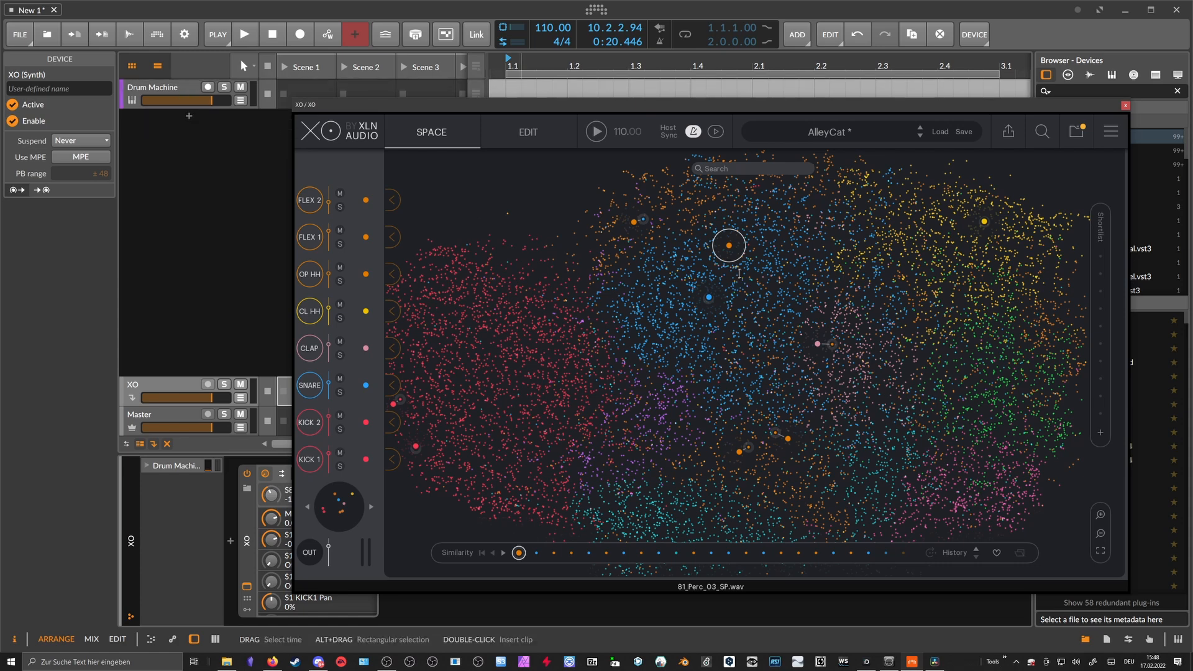
{"action": "mouse_move", "coordinate": [701, 232]}
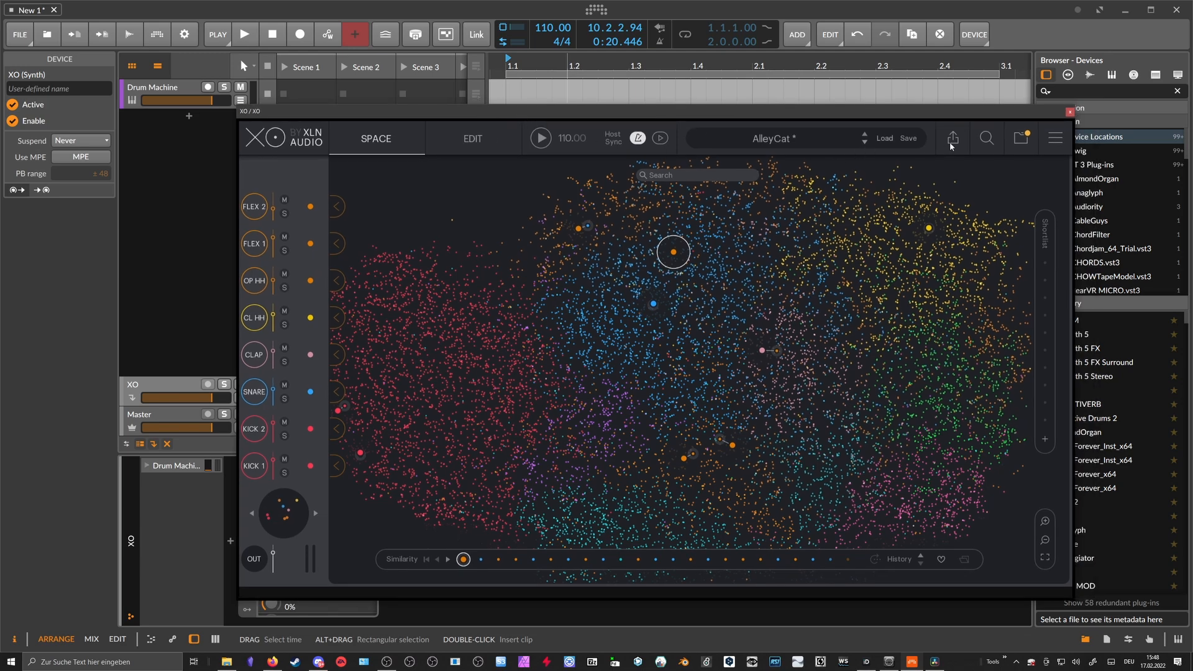
{"action": "left_click", "coordinate": [952, 136]}
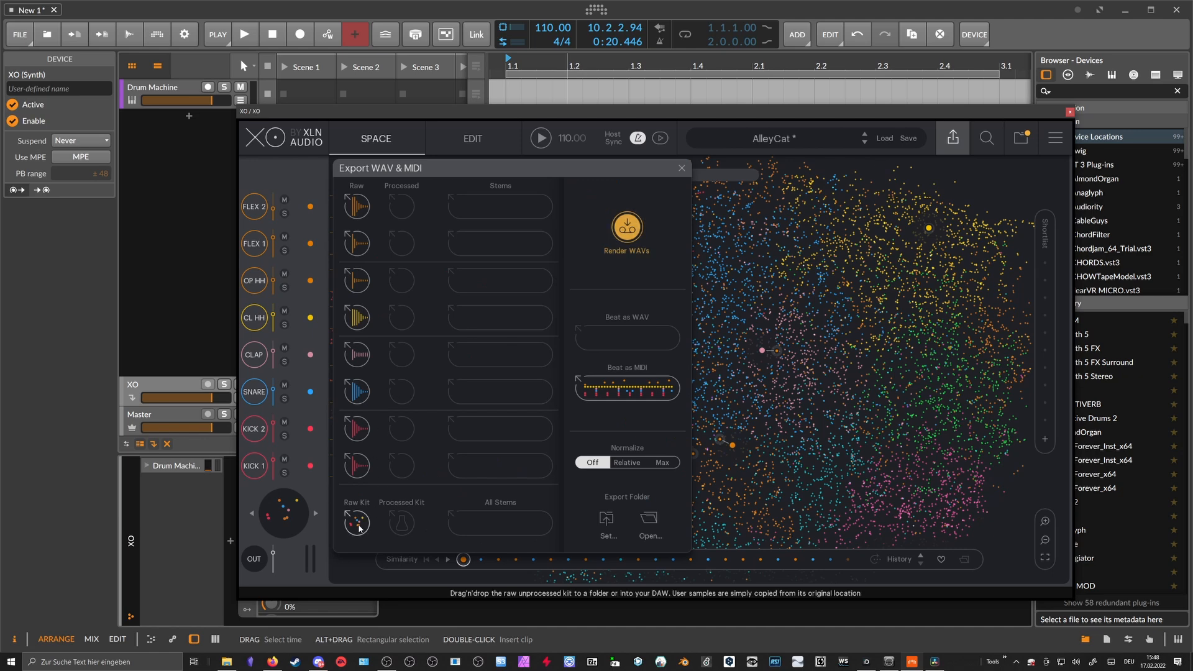